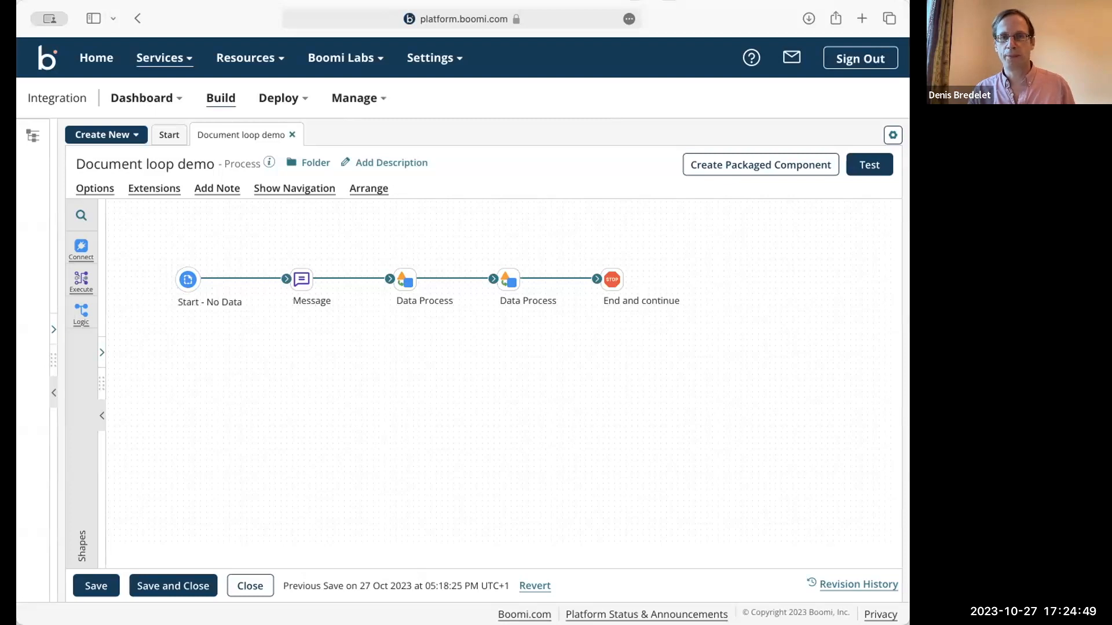
mouse_move(641, 105)
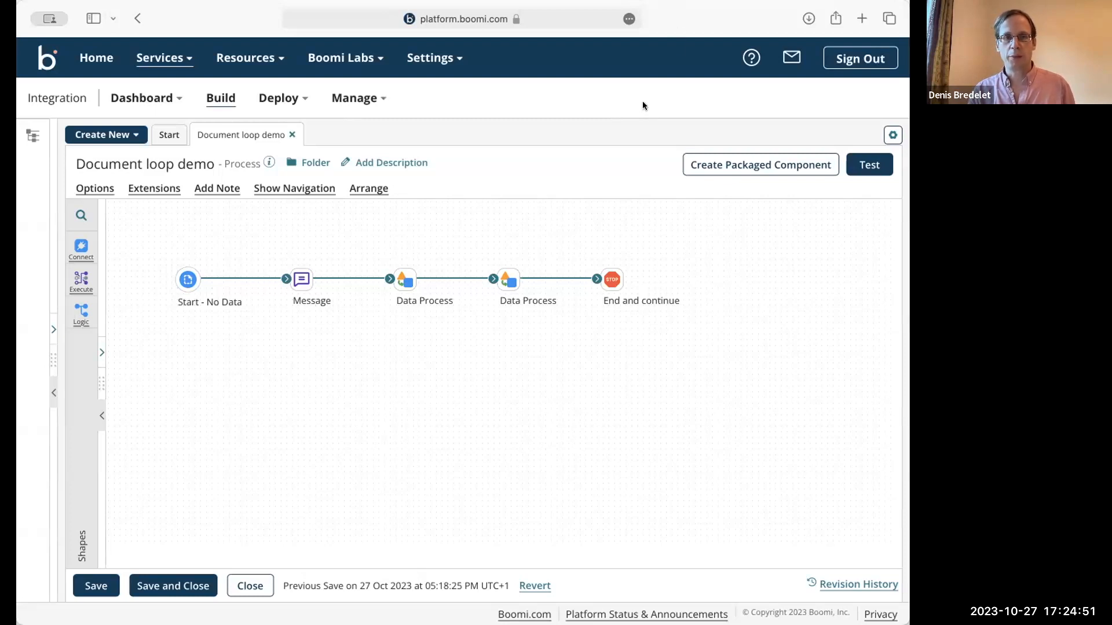
mouse_move(262, 283)
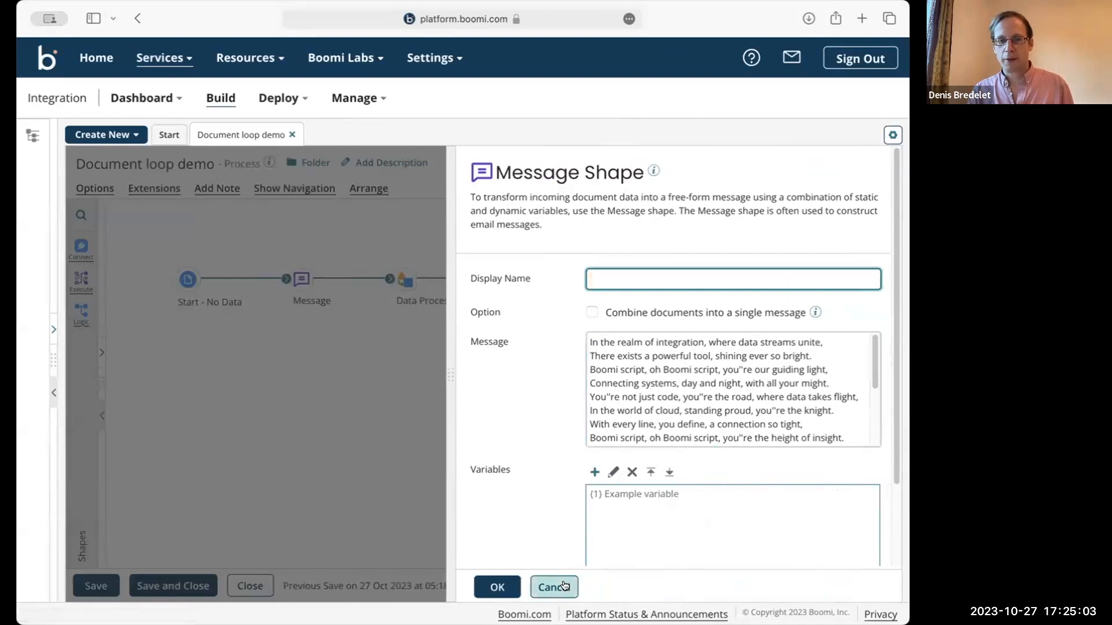
- Review the Message shape and both Data Process shape settings without changes
click(552, 587)
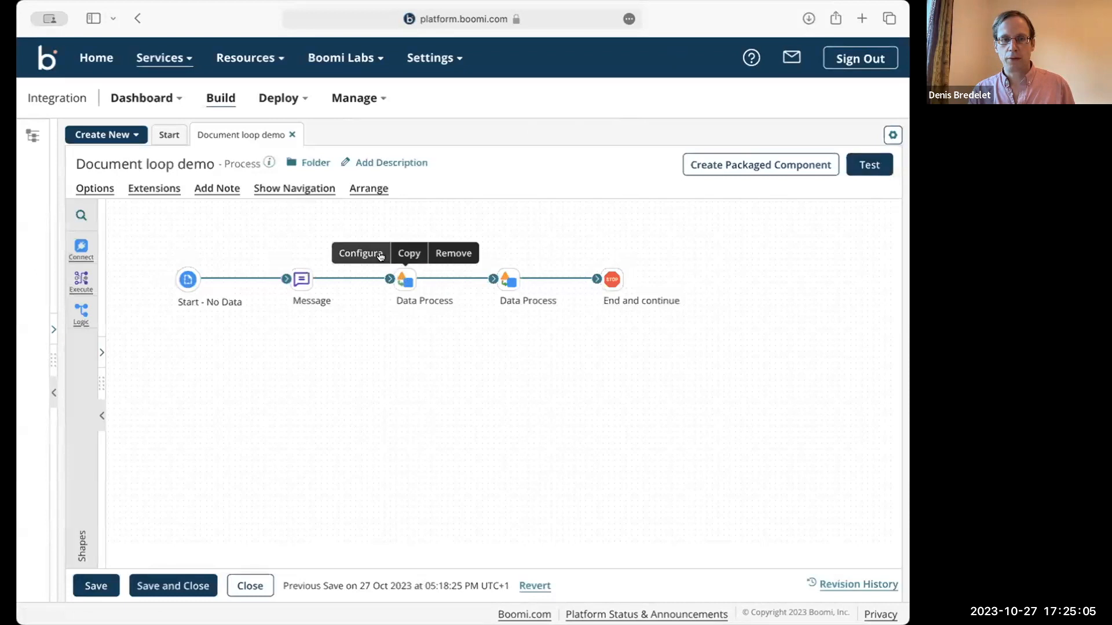
click(360, 253)
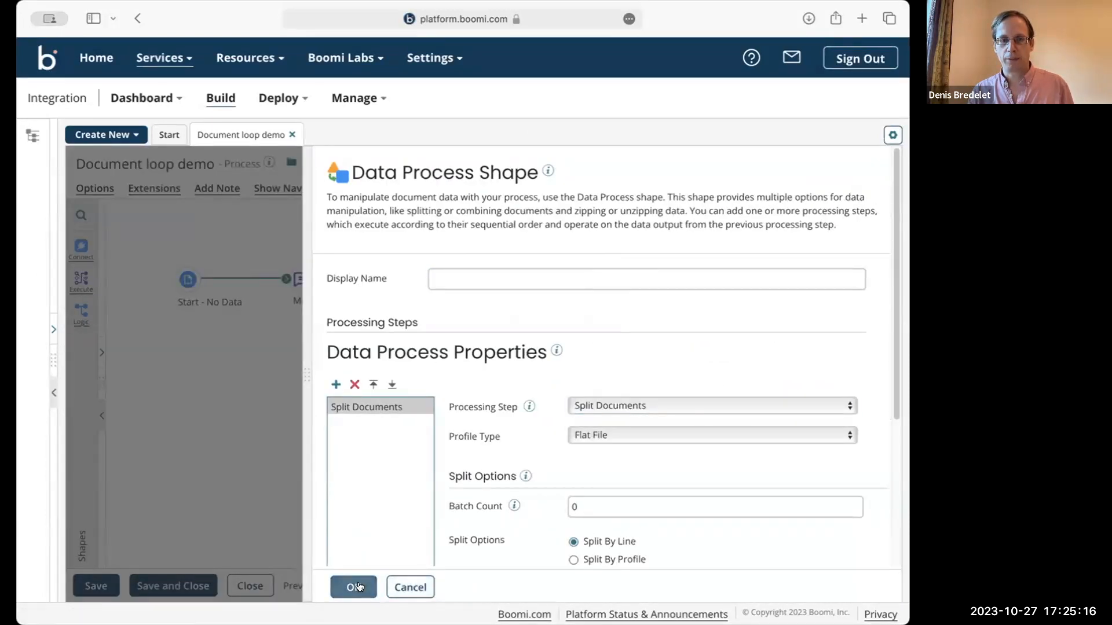
click(353, 587)
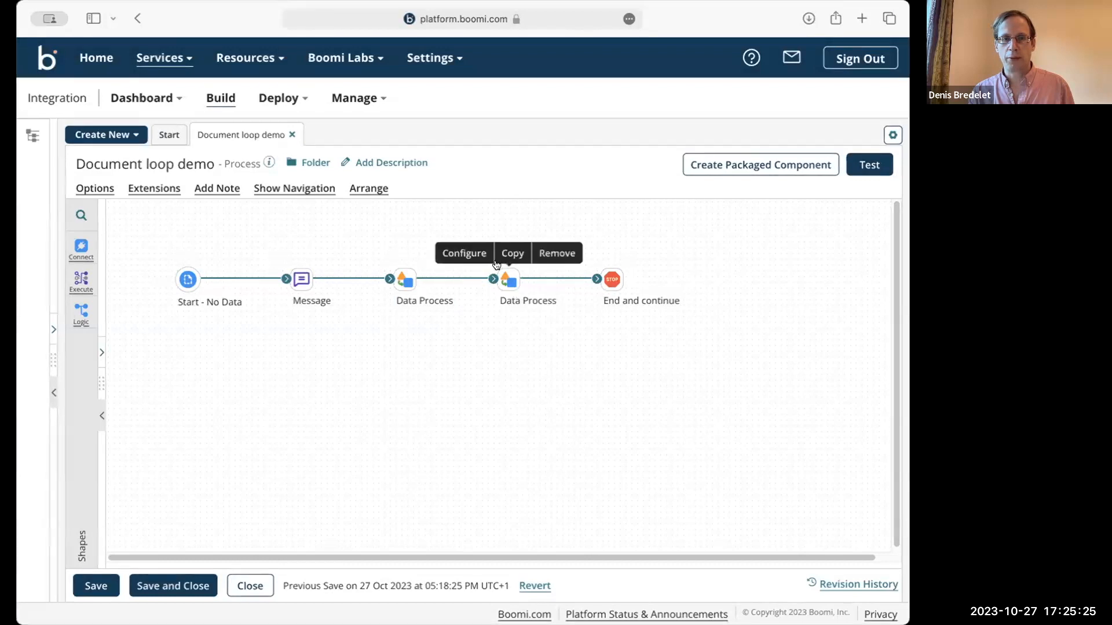
click(464, 253)
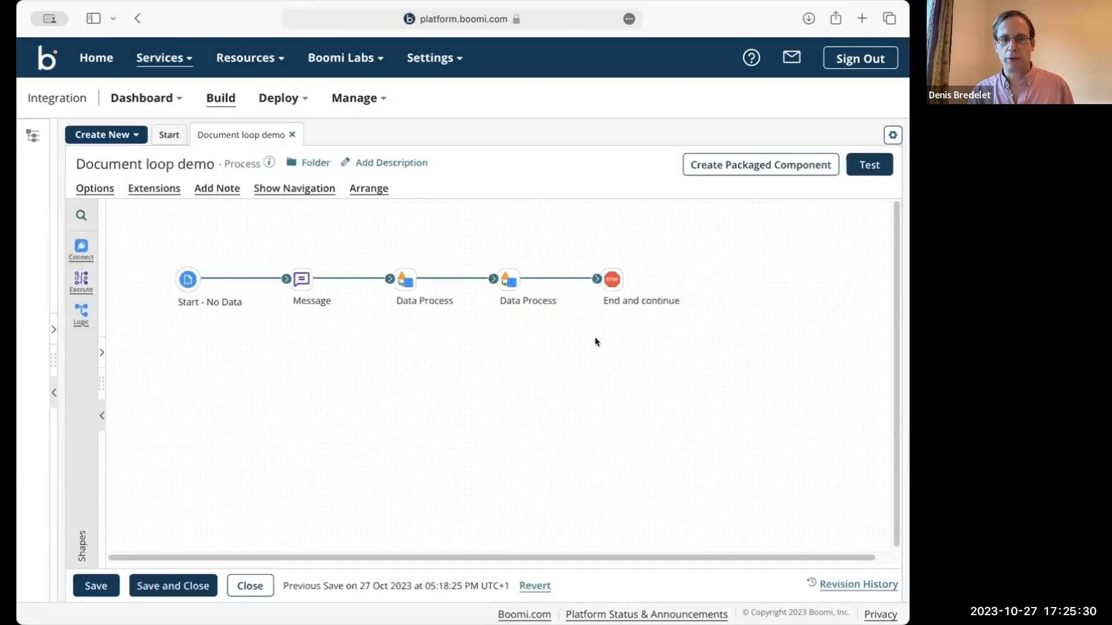
mouse_move(467, 400)
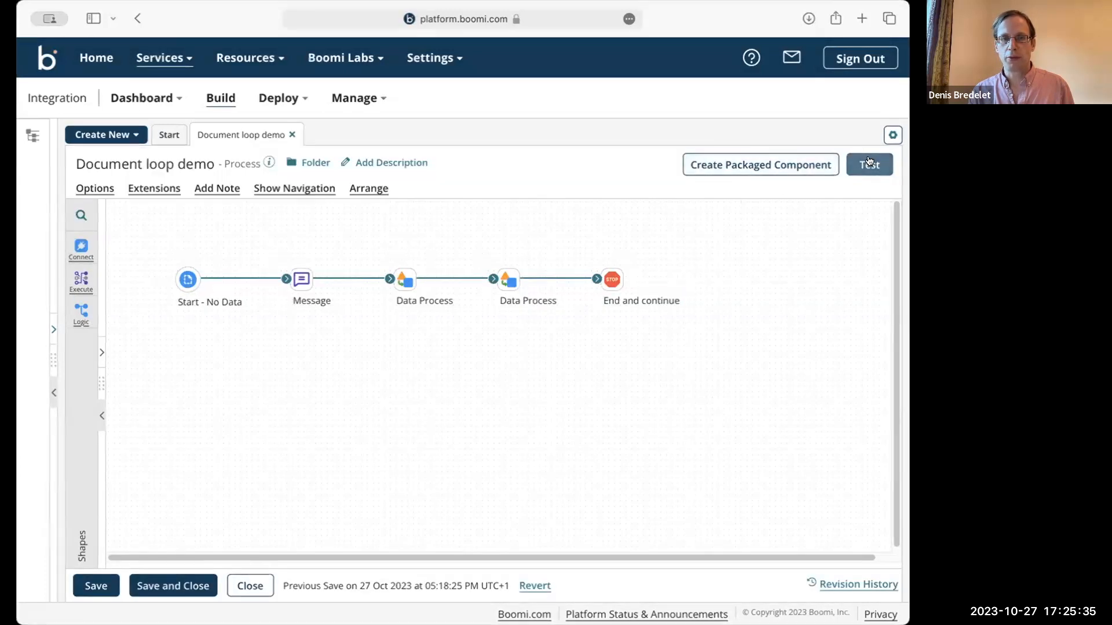
- Save Document loop demo, test it on Test Atom, and inspect documents at the Data Process shapes
click(868, 164)
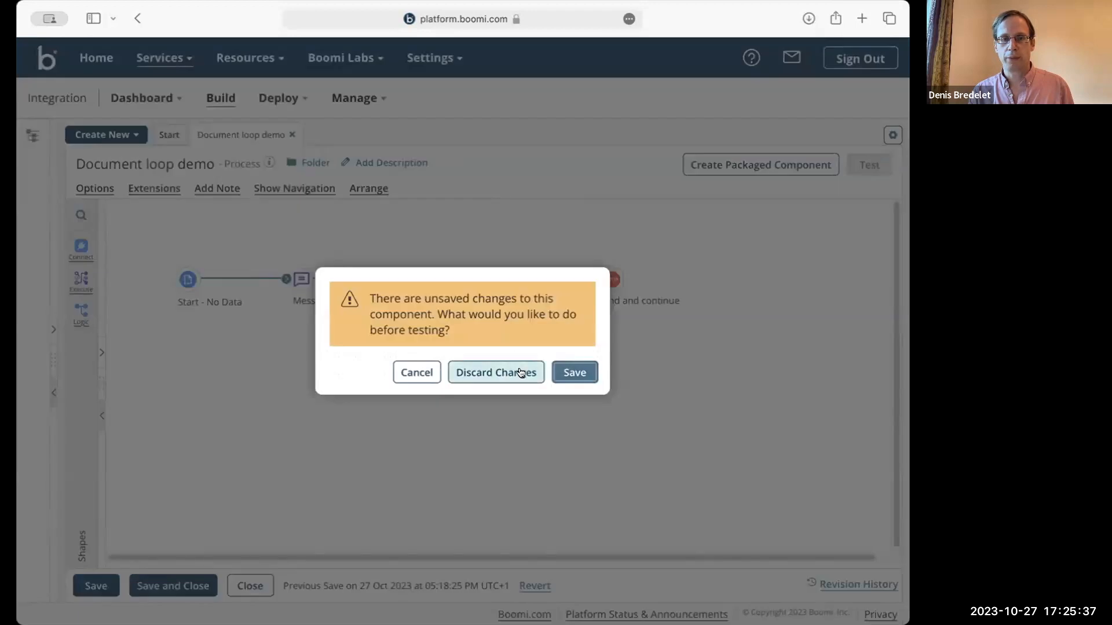
click(574, 372)
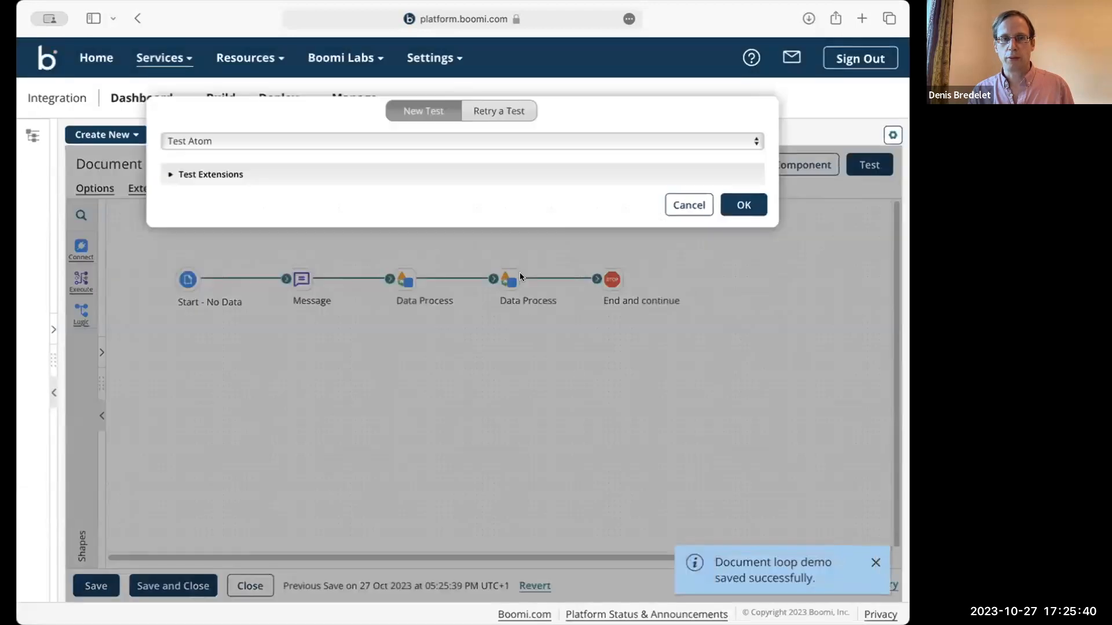
click(742, 204)
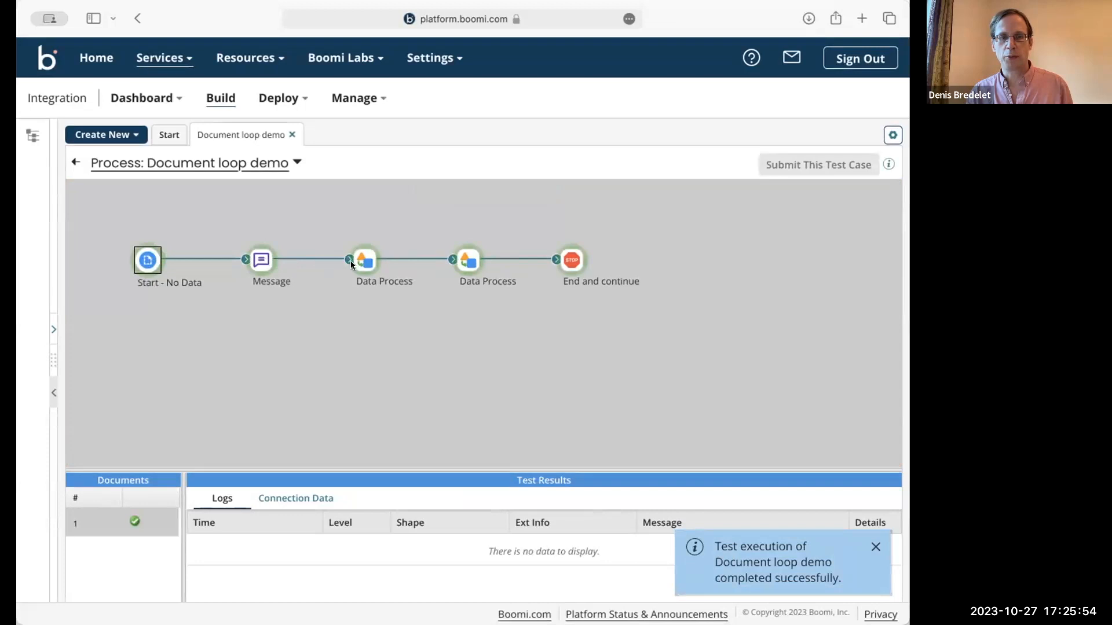
click(364, 260)
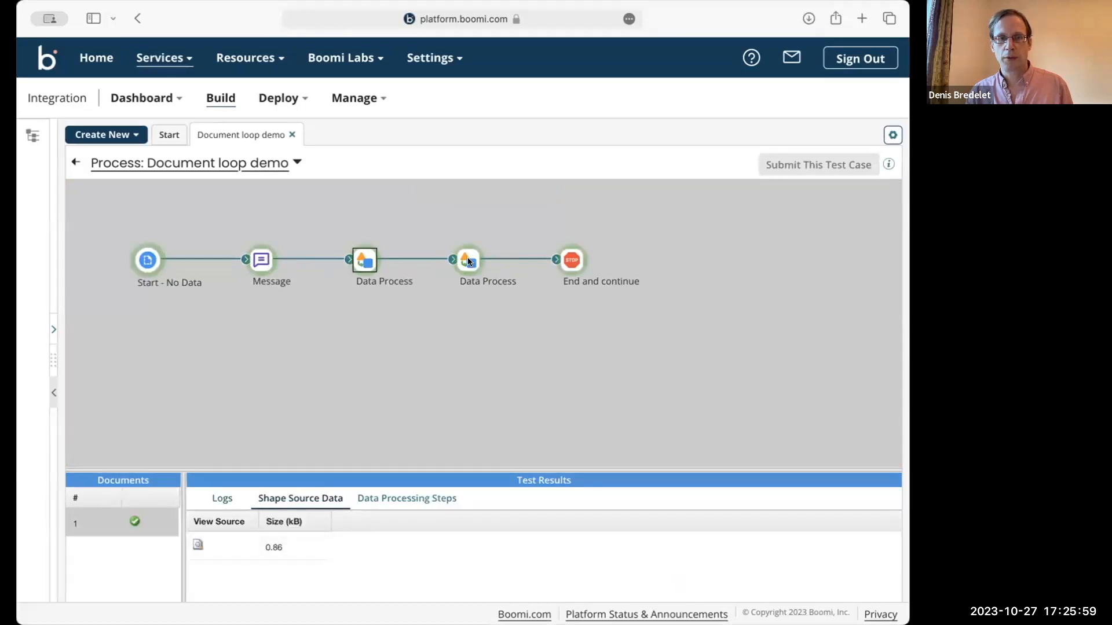
click(468, 260)
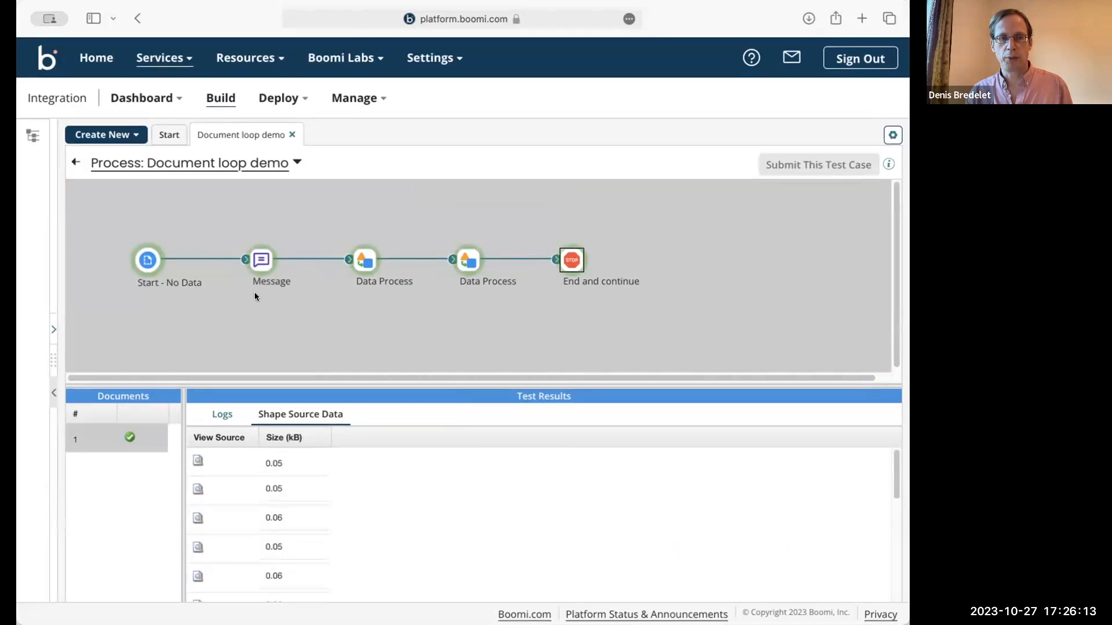
mouse_move(75, 162)
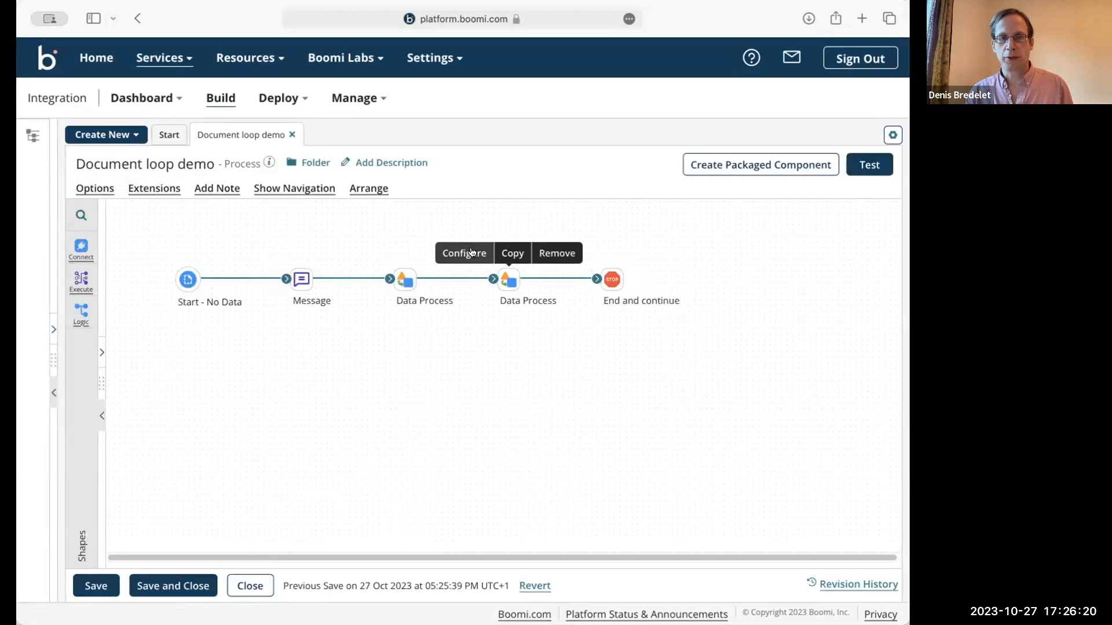
- Switch the second Data Process shape to Custom Scripting using a new process script, Default script 2
click(464, 253)
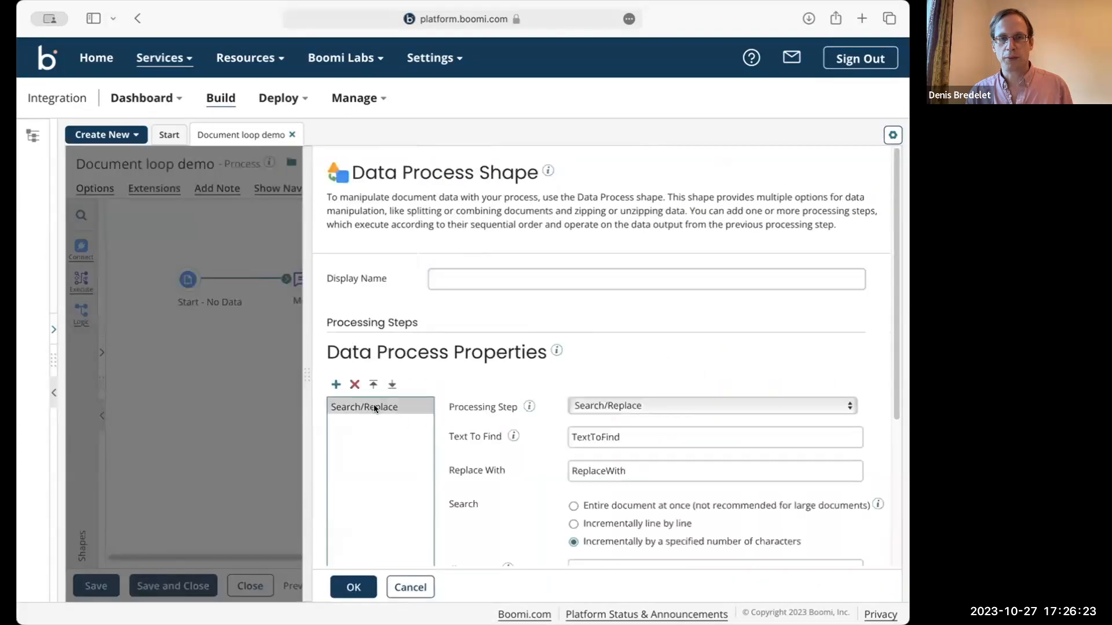
click(709, 405)
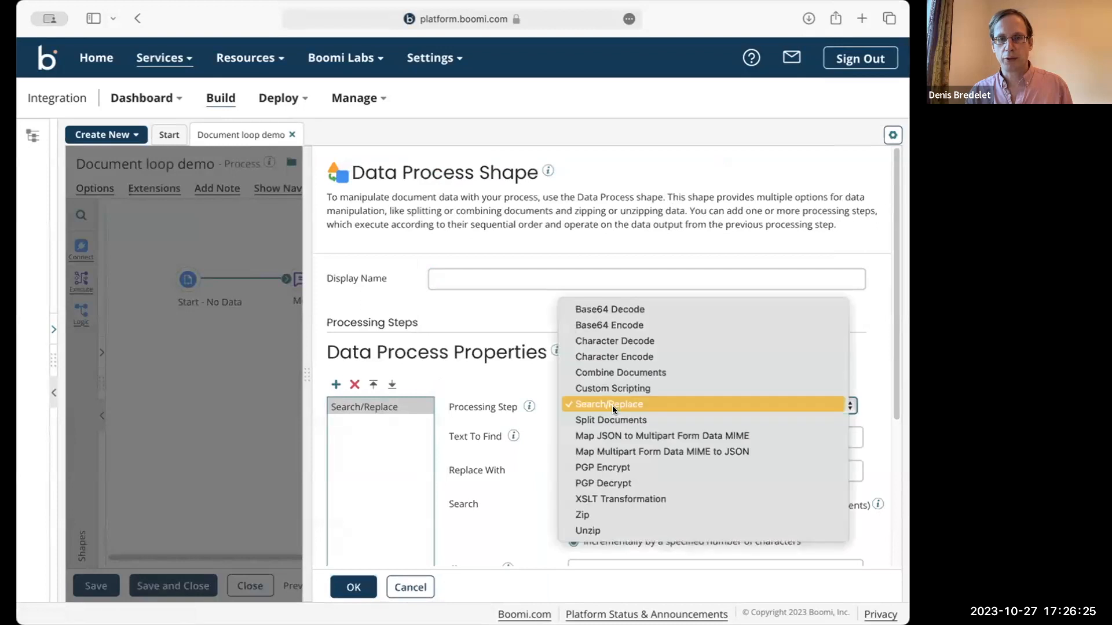
mouse_move(619, 373)
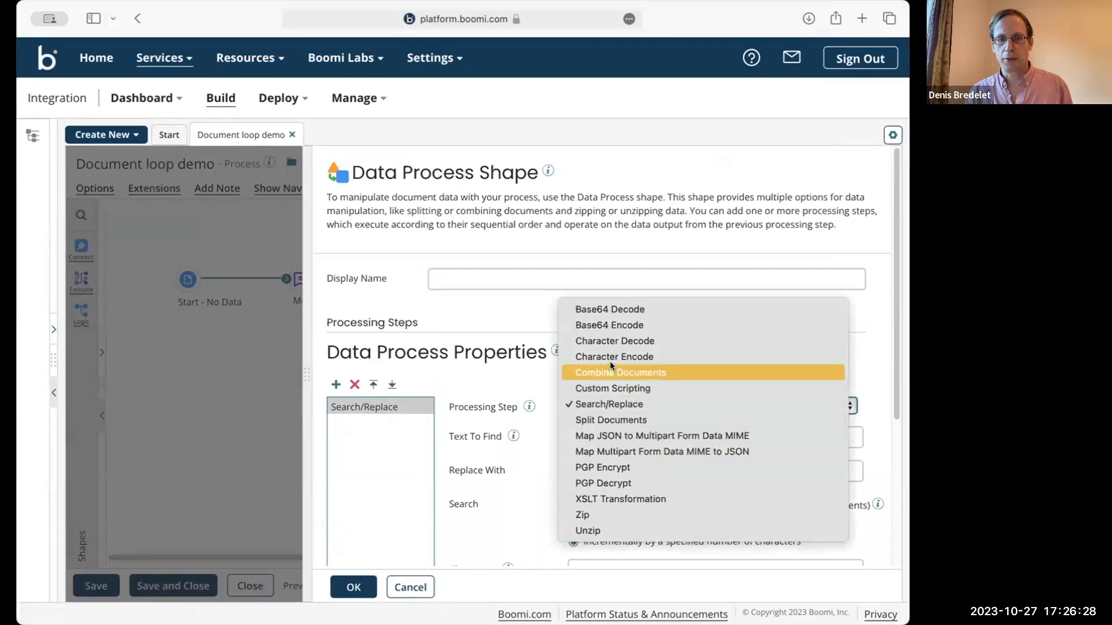
click(612, 388)
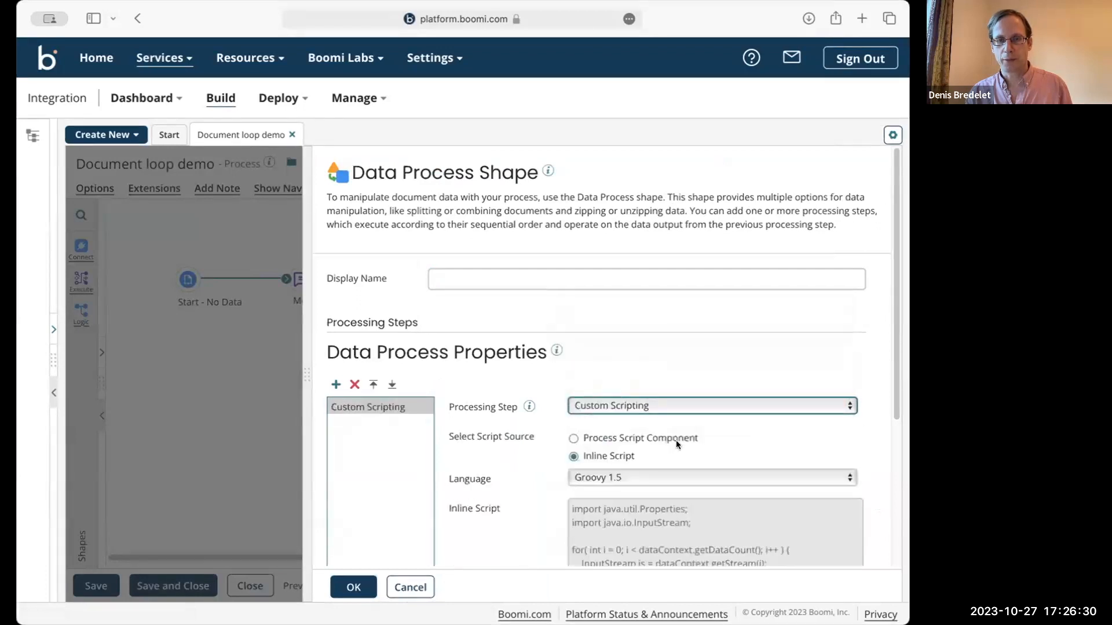
click(574, 438)
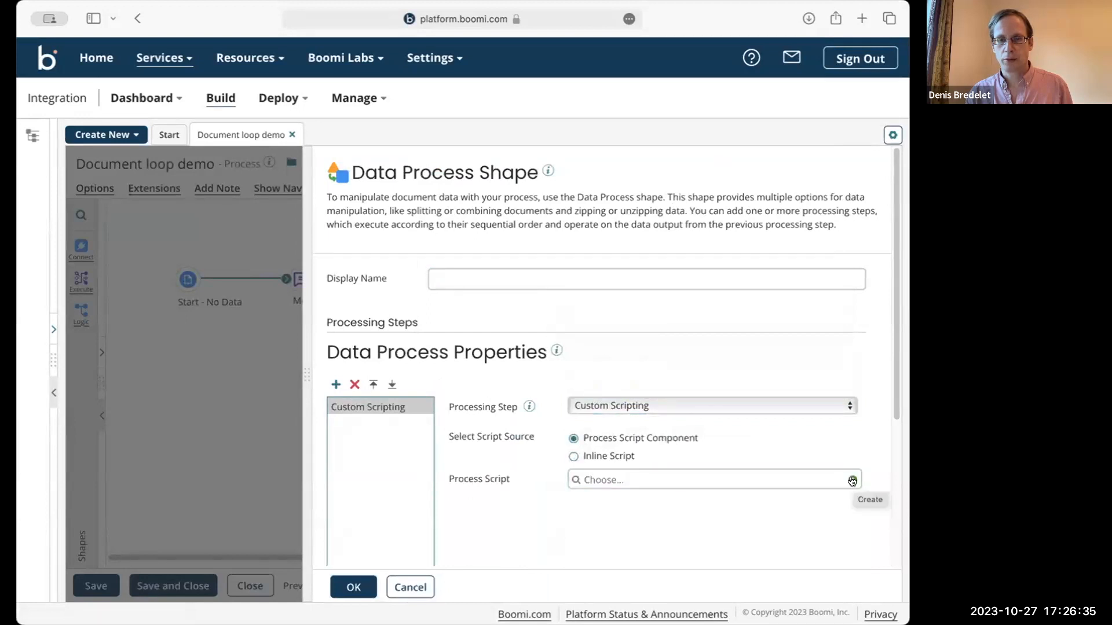
click(869, 499)
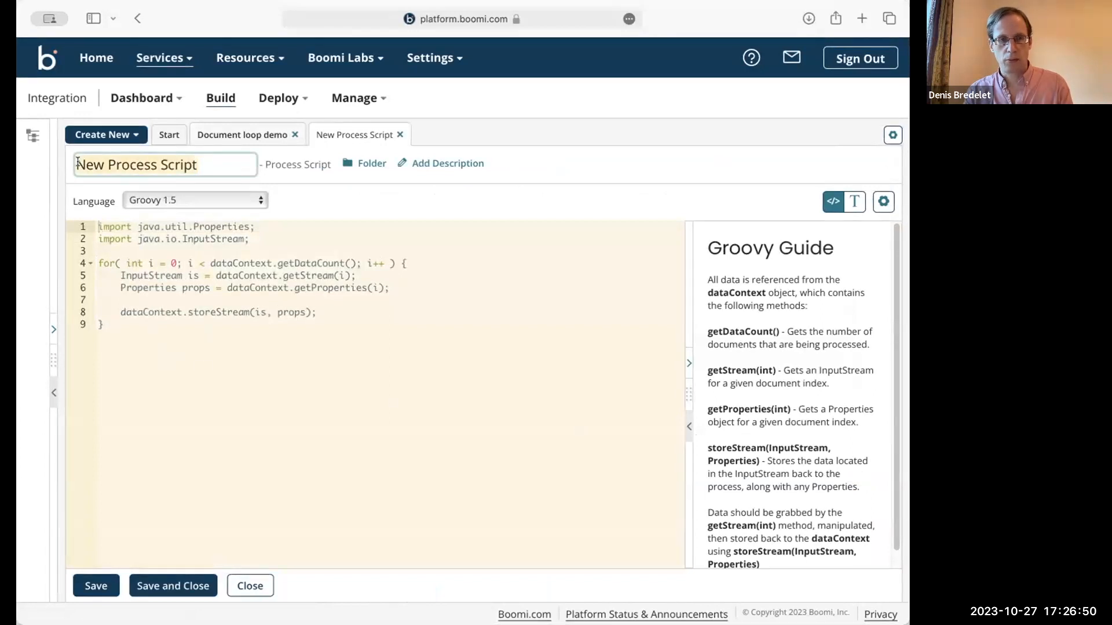
text(Default s)
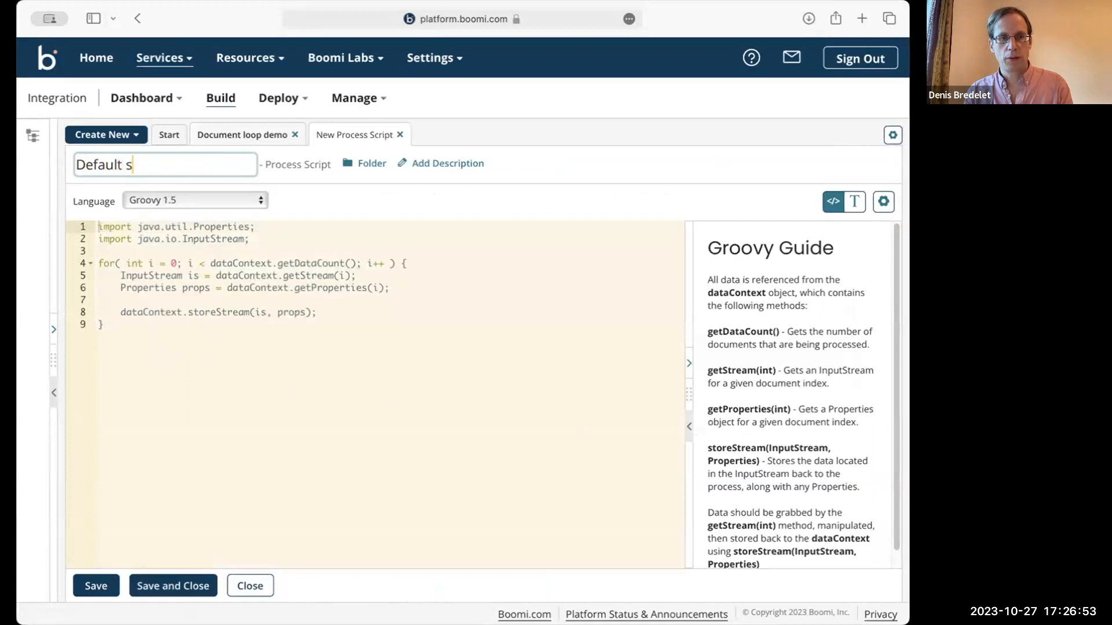
text(cript)
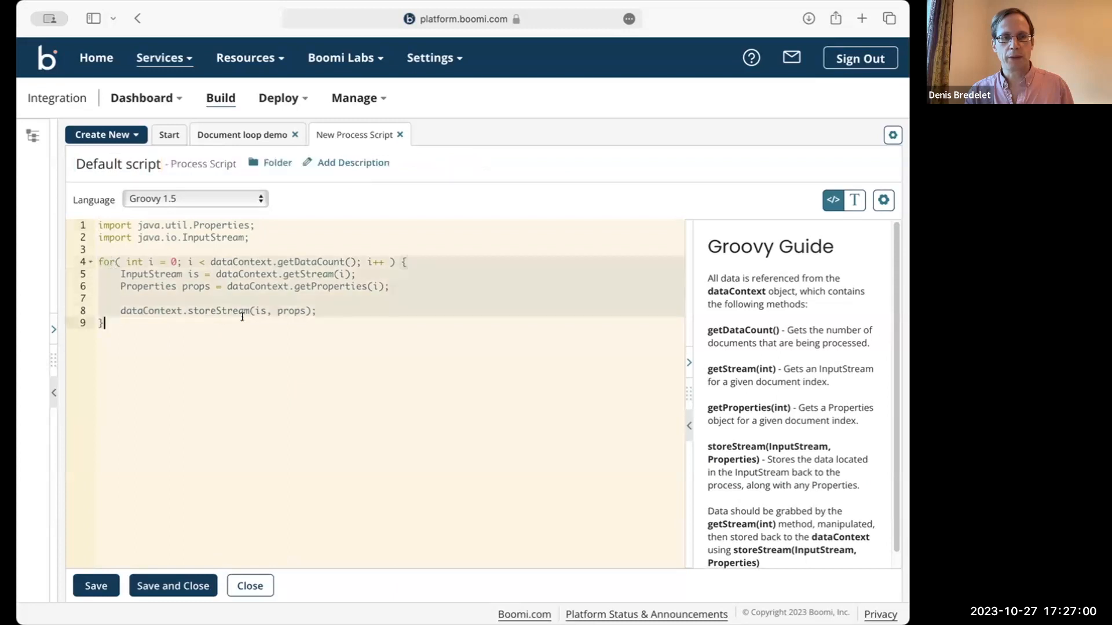
mouse_move(192, 348)
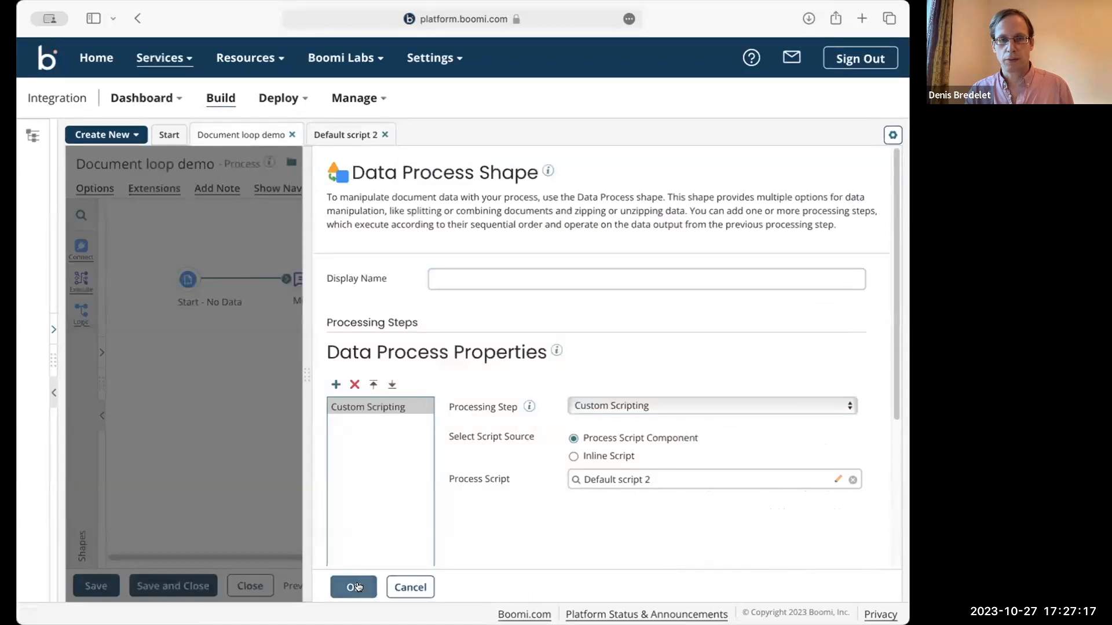
click(353, 586)
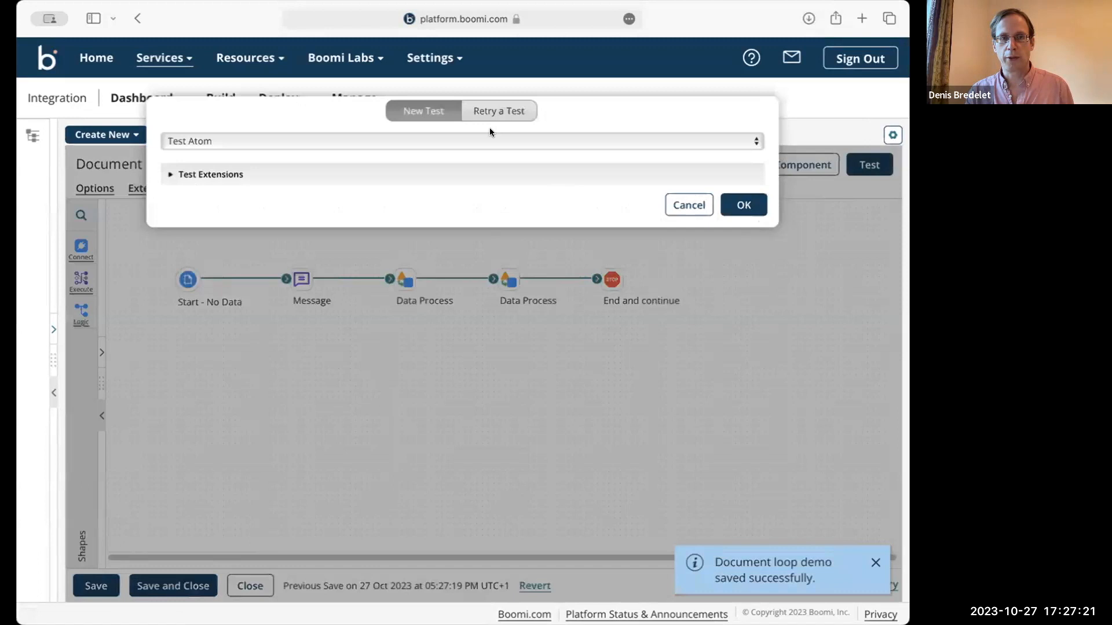
- Run the test on Test Atom, view one output document's text, then bring up Default script 2
click(742, 205)
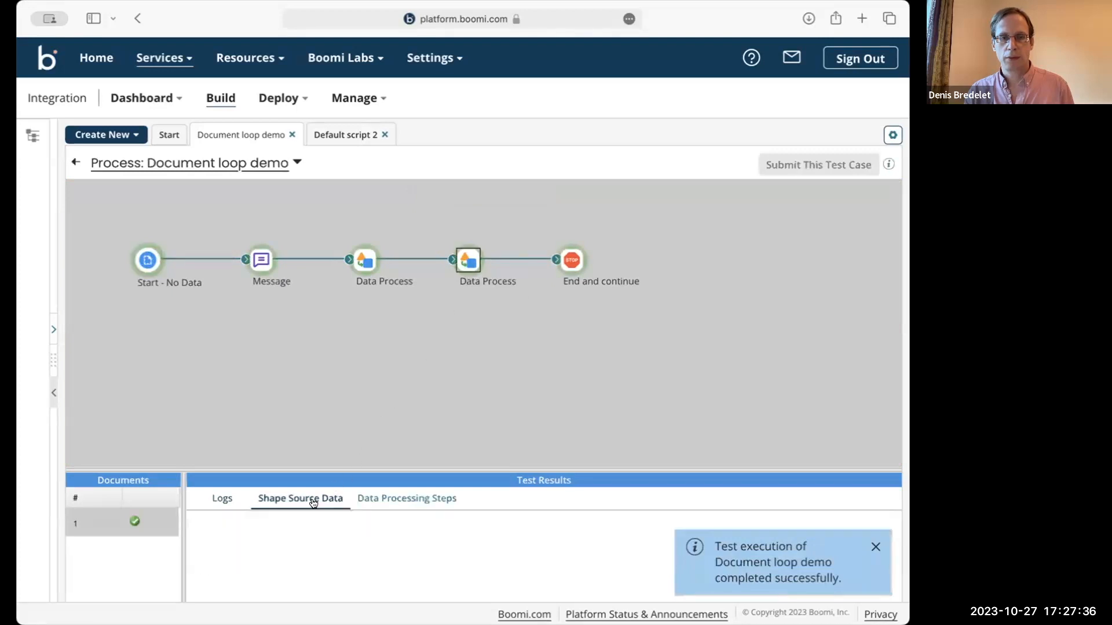
click(300, 498)
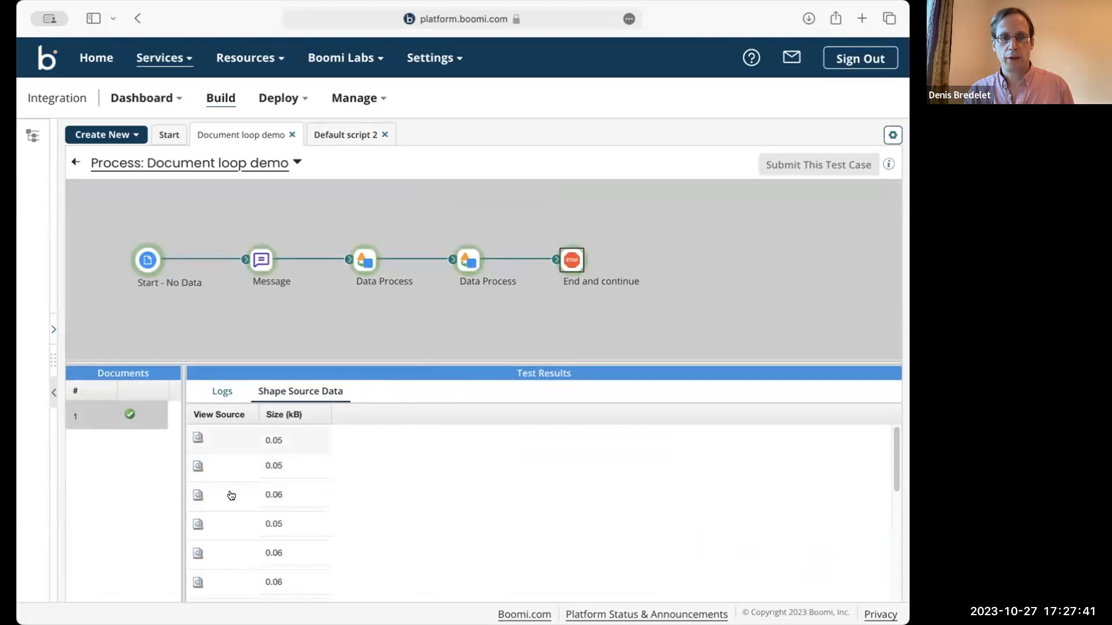
click(197, 493)
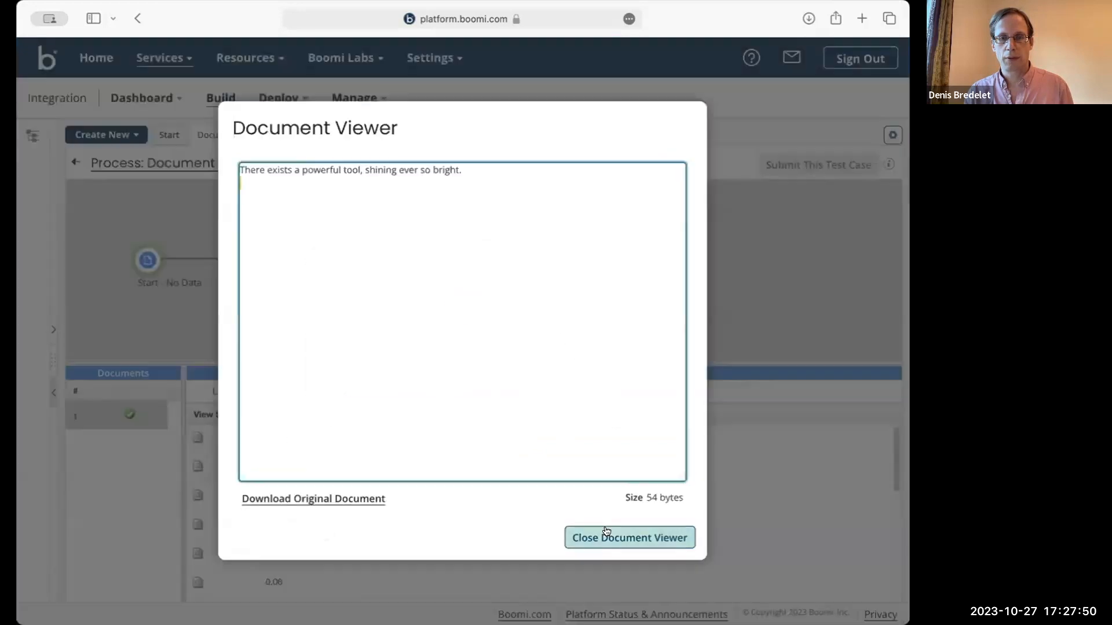
click(629, 537)
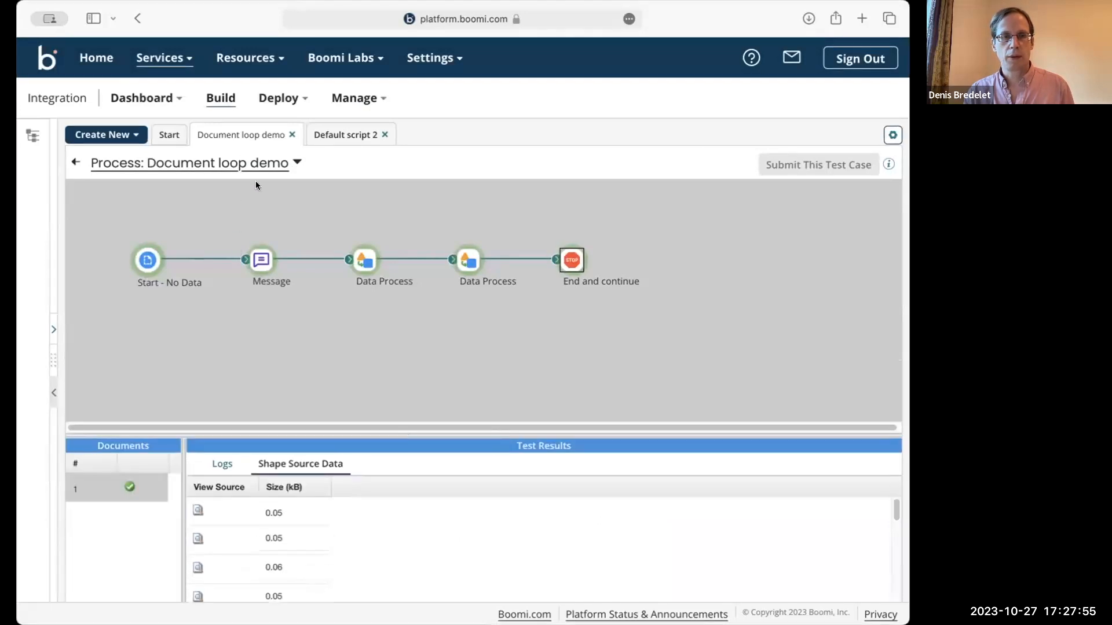
click(345, 135)
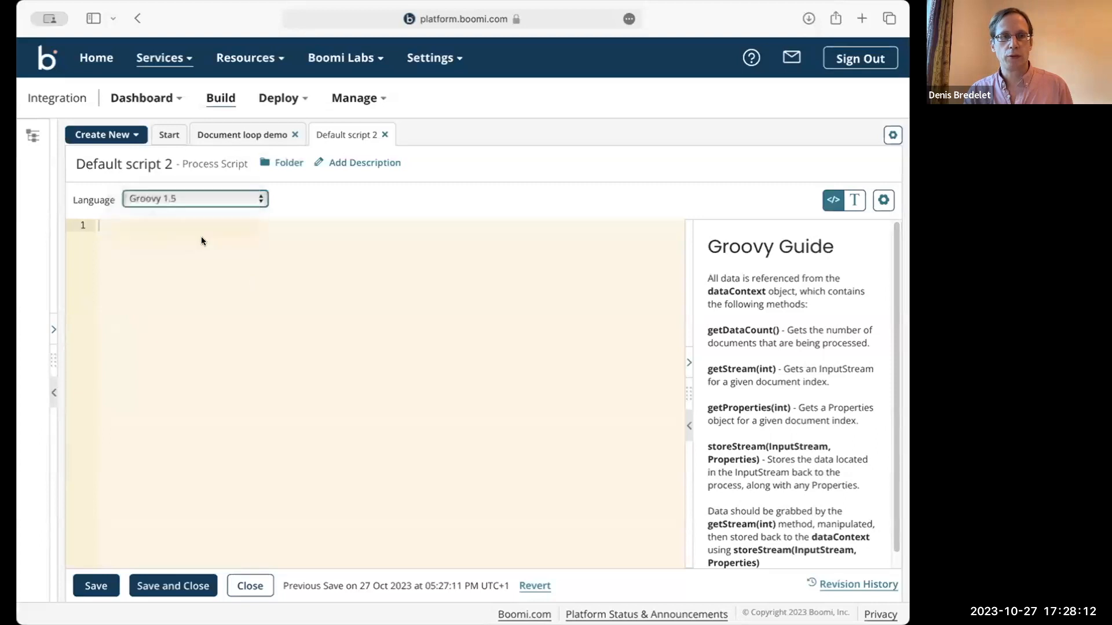
- Make Default script 2 a JavaScript script containing only a '// do not' comment, and save it
click(195, 199)
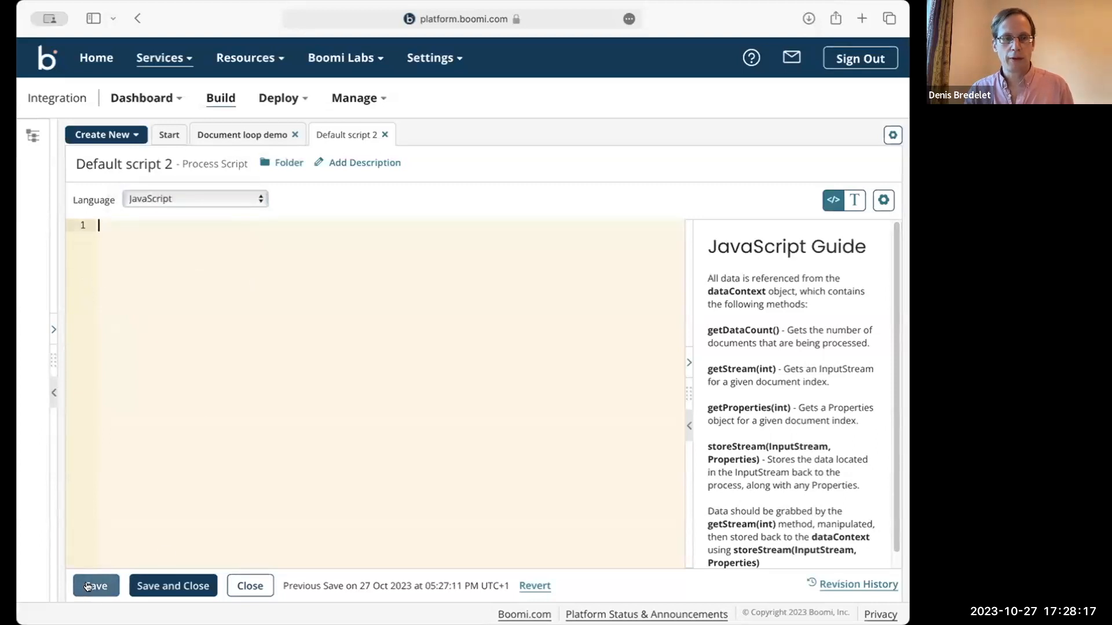
text(// do nothing)
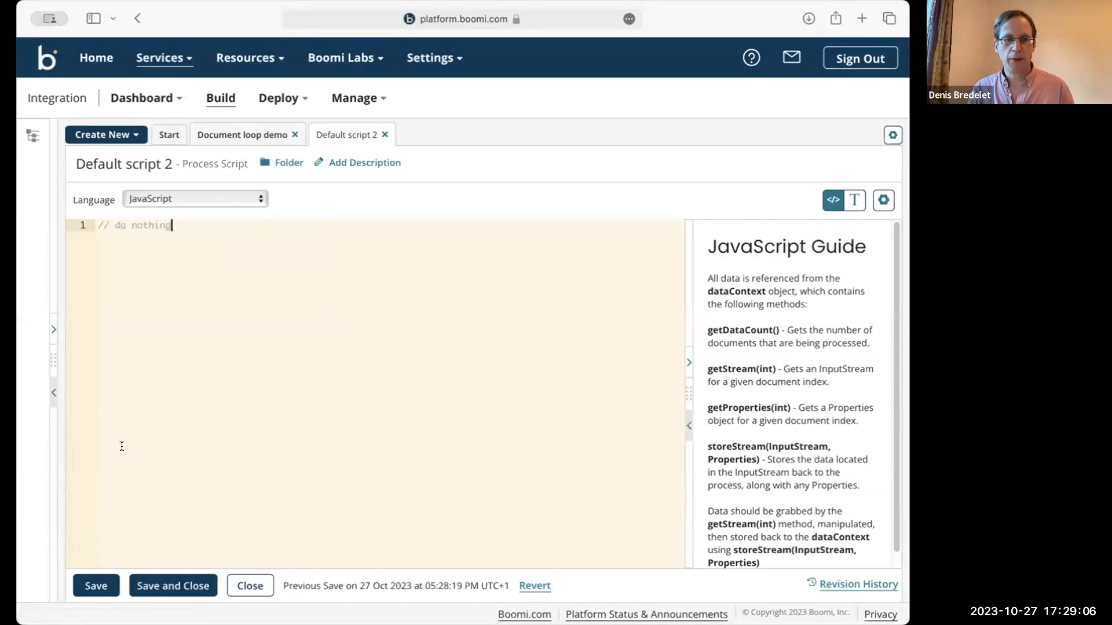
click(95, 585)
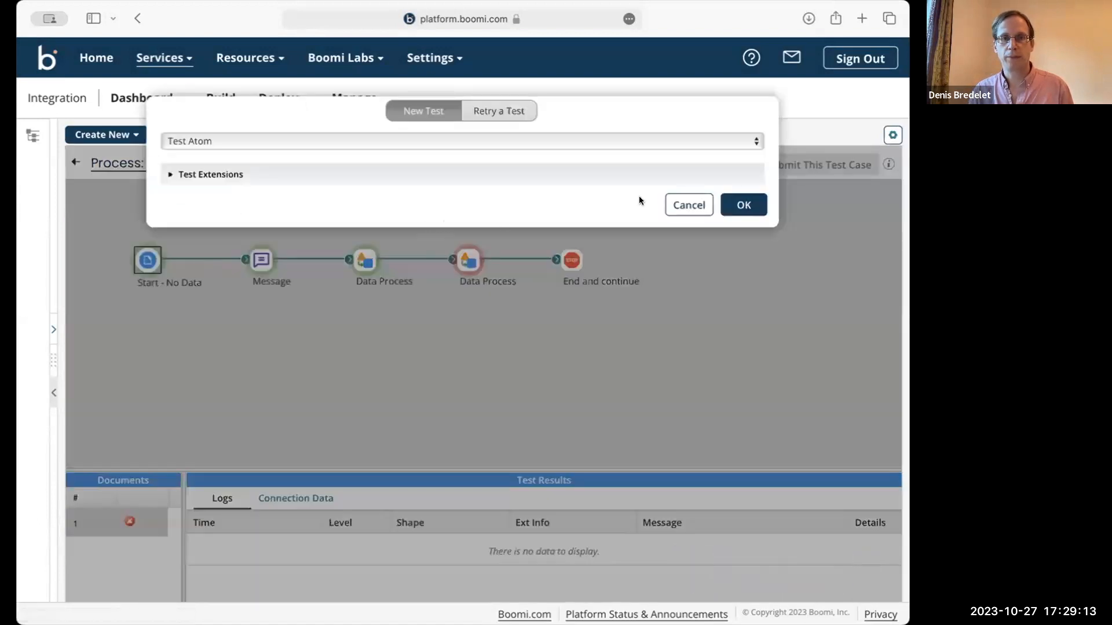
- Run the test, inspect documents at the second Data Process and final shapes, then reopen Default script 2
click(742, 205)
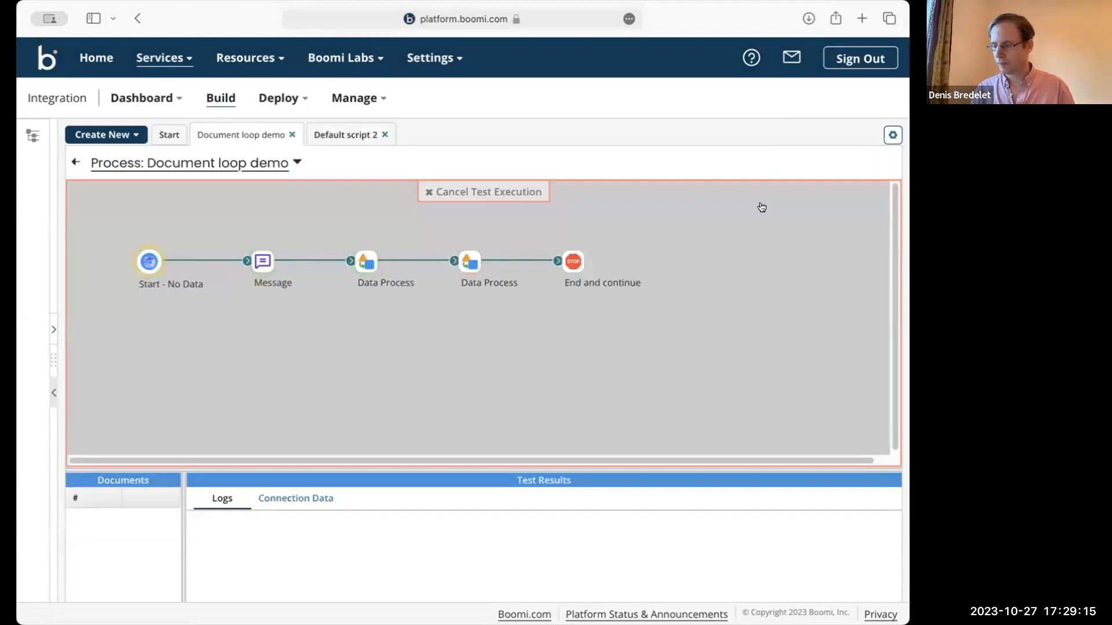
mouse_move(770, 191)
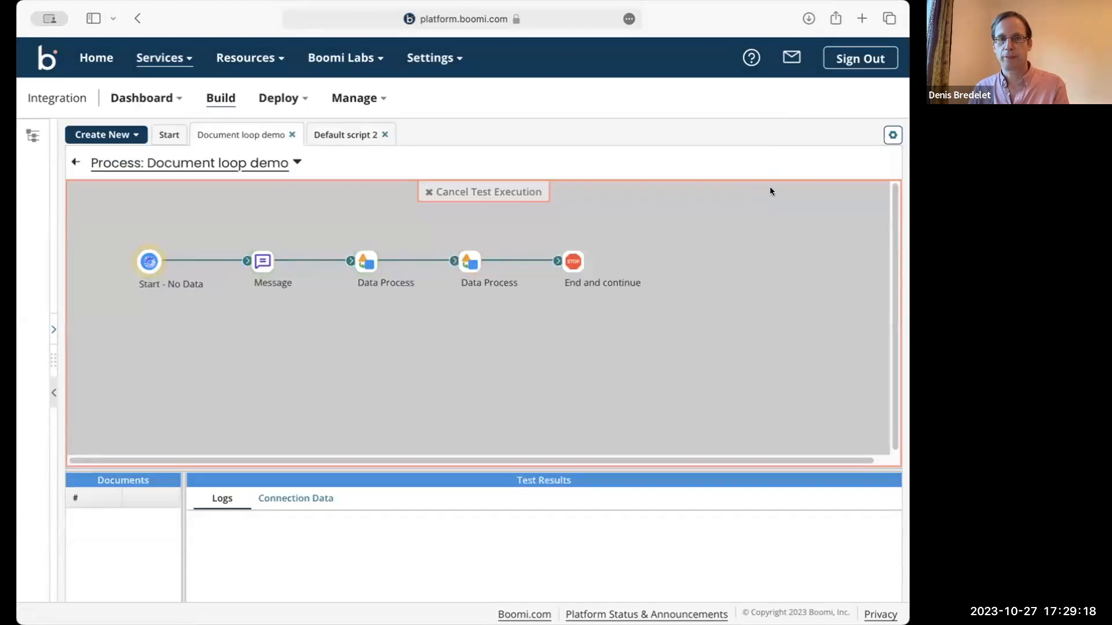
mouse_move(698, 247)
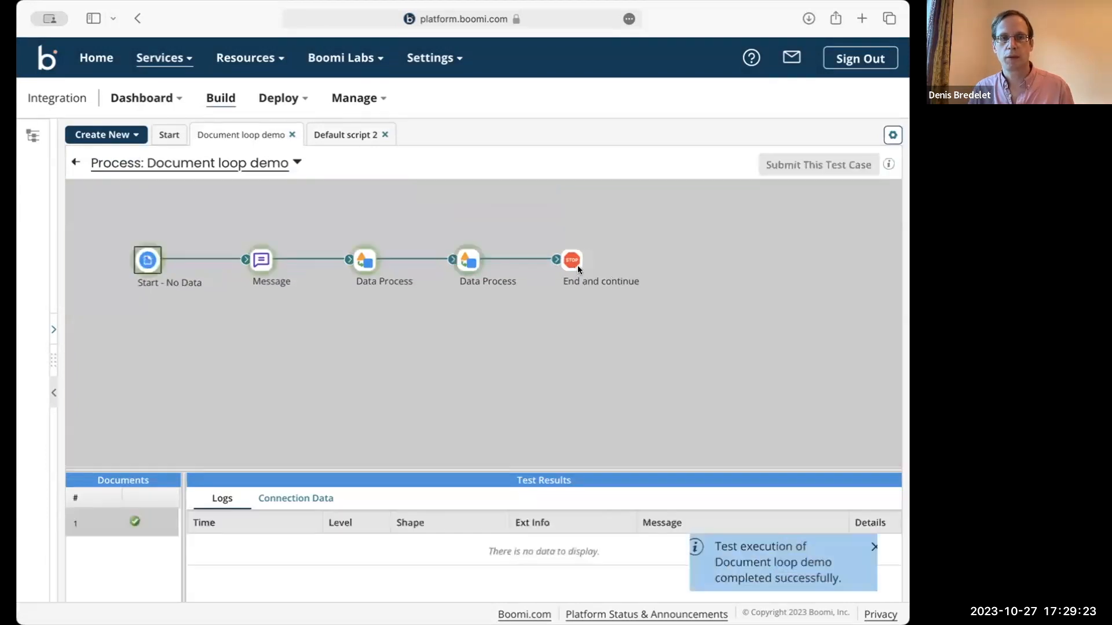
click(467, 259)
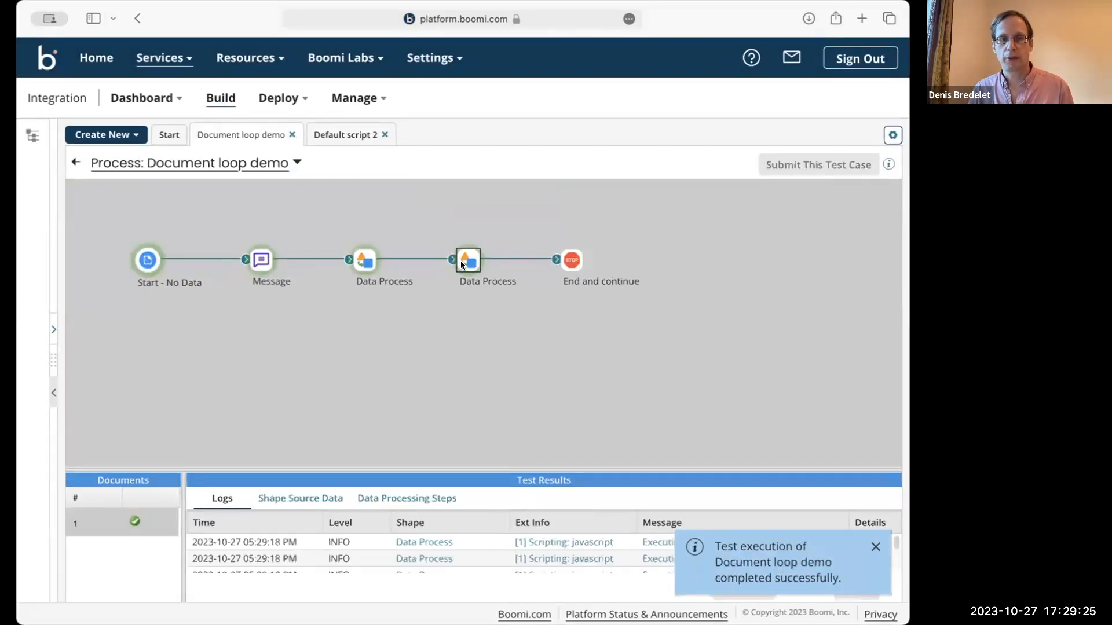
click(300, 498)
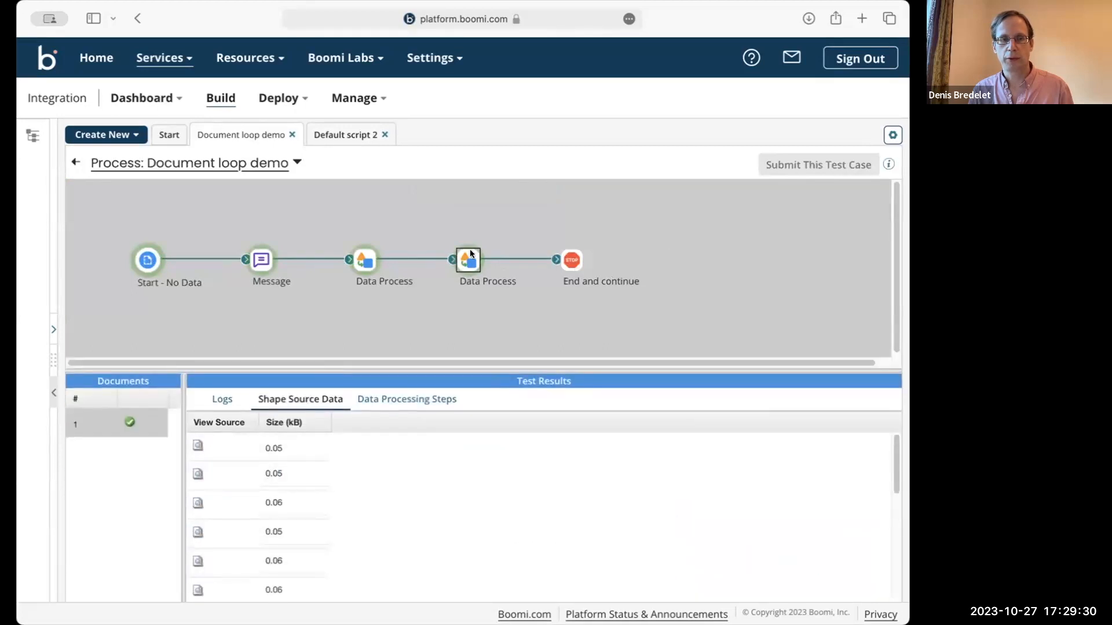
click(571, 259)
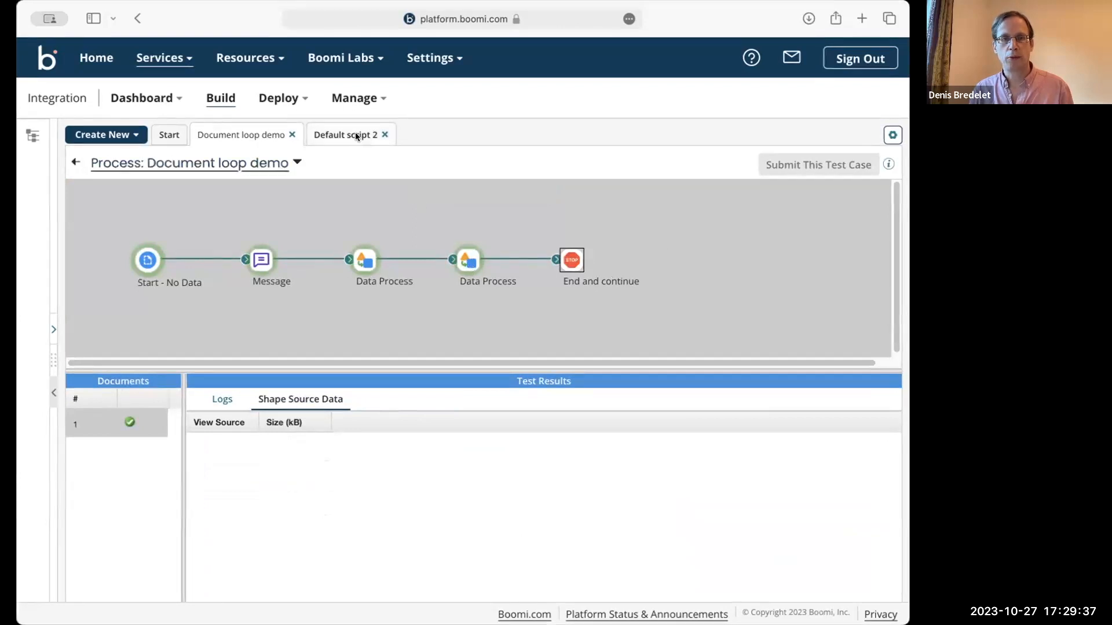
click(345, 135)
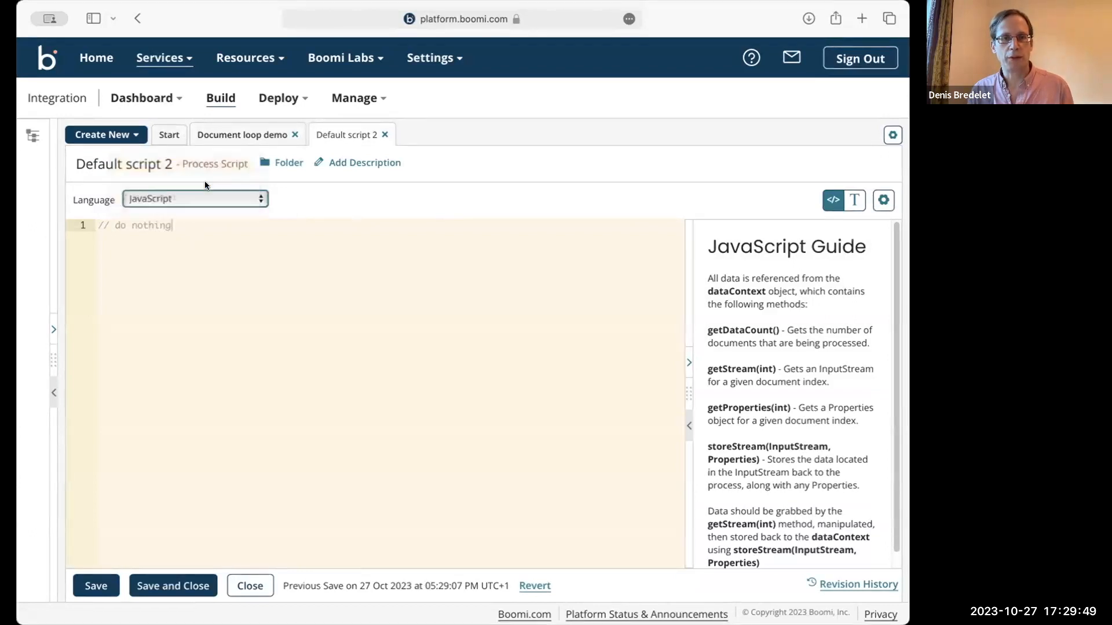
- Switch Default script 2 to Groovy 1.5, change the loop step to i += 4, and save
click(194, 198)
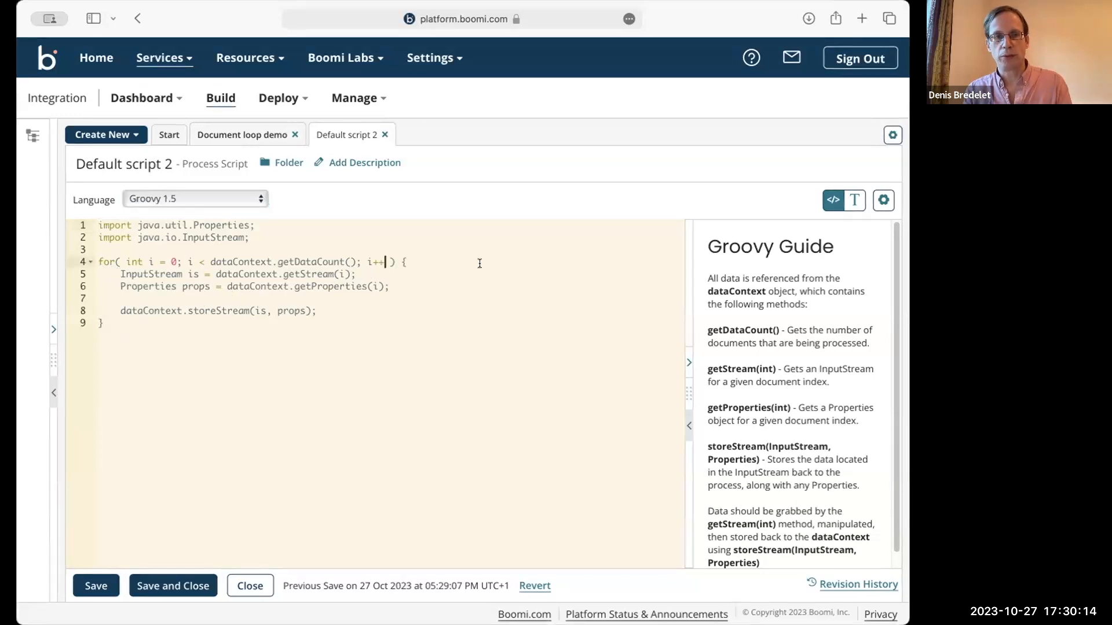
text(+=)
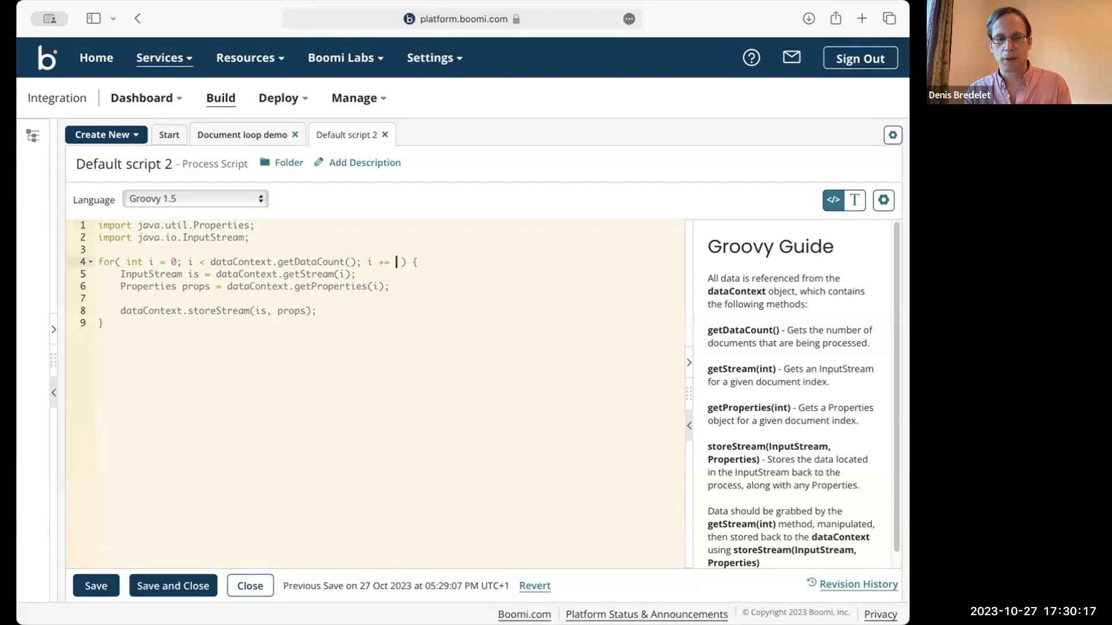
text(4)
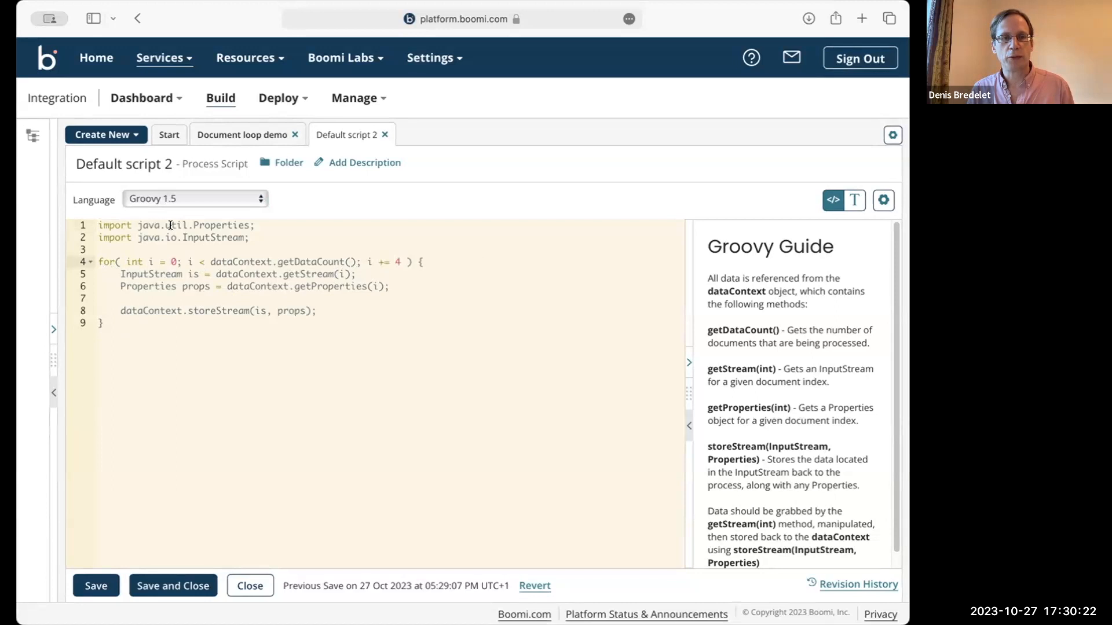
click(402, 262)
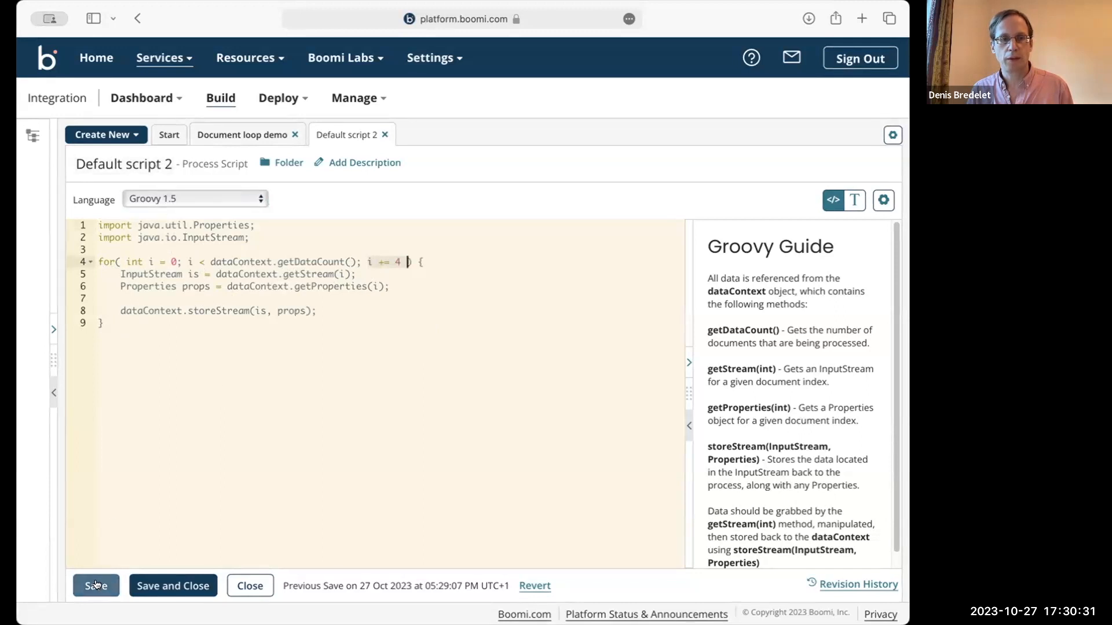
click(96, 585)
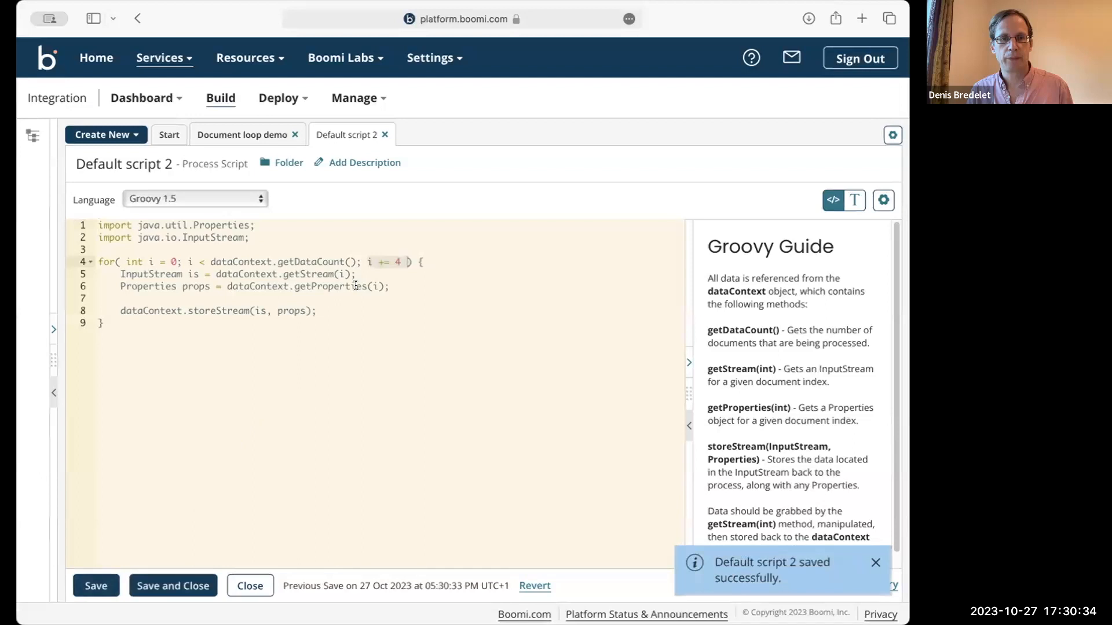
click(240, 133)
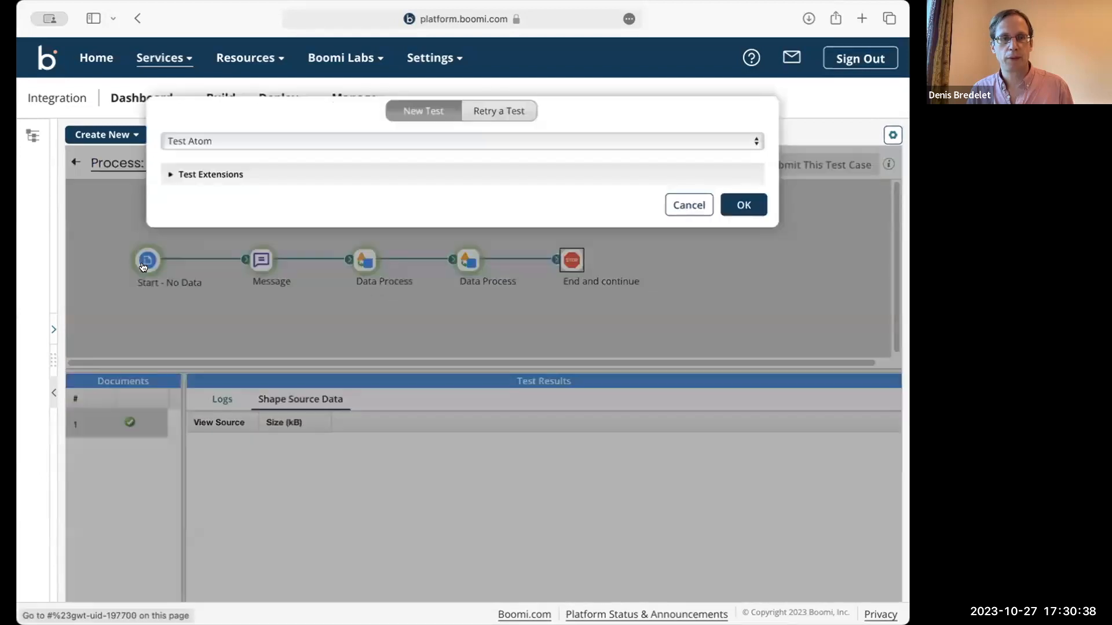
- Rerun the test and view each of the four single-sentence documents from the script step
click(743, 205)
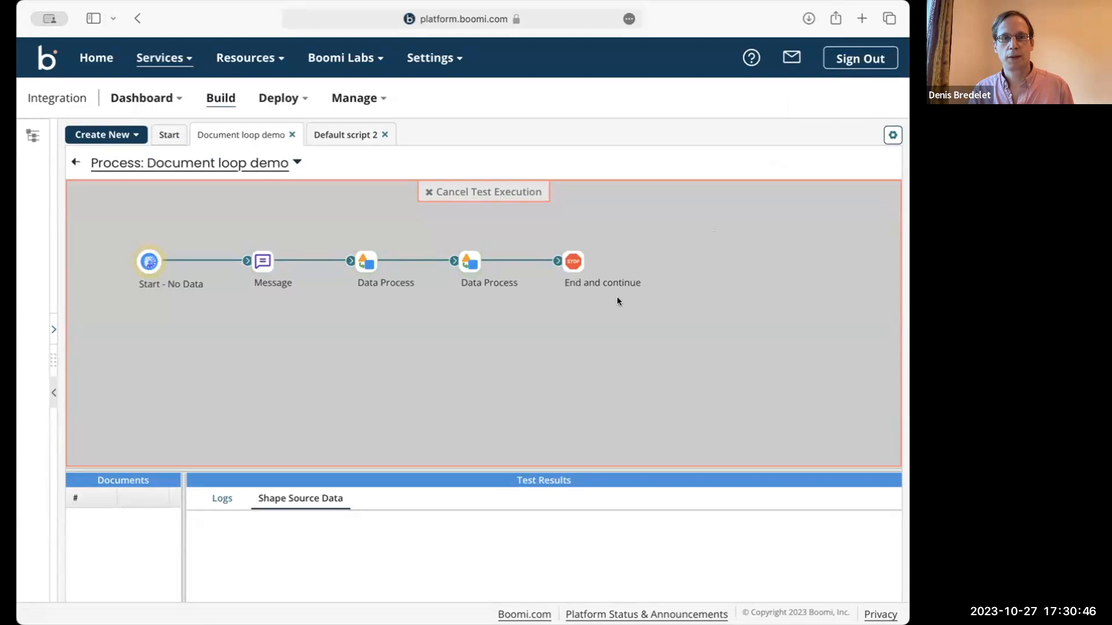
mouse_move(586, 278)
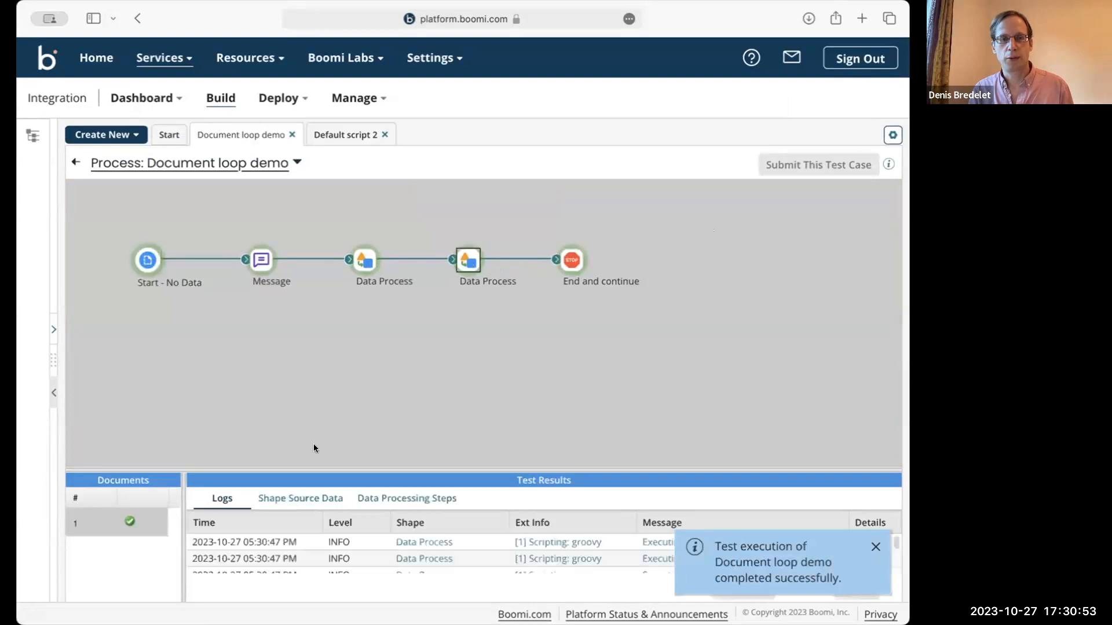
click(299, 498)
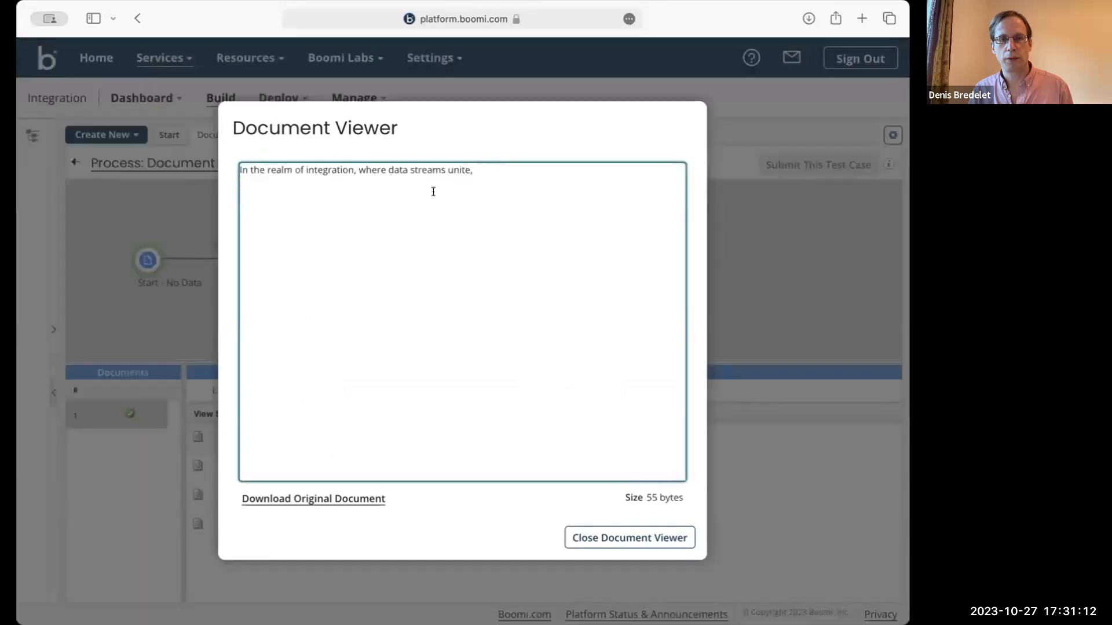
click(628, 537)
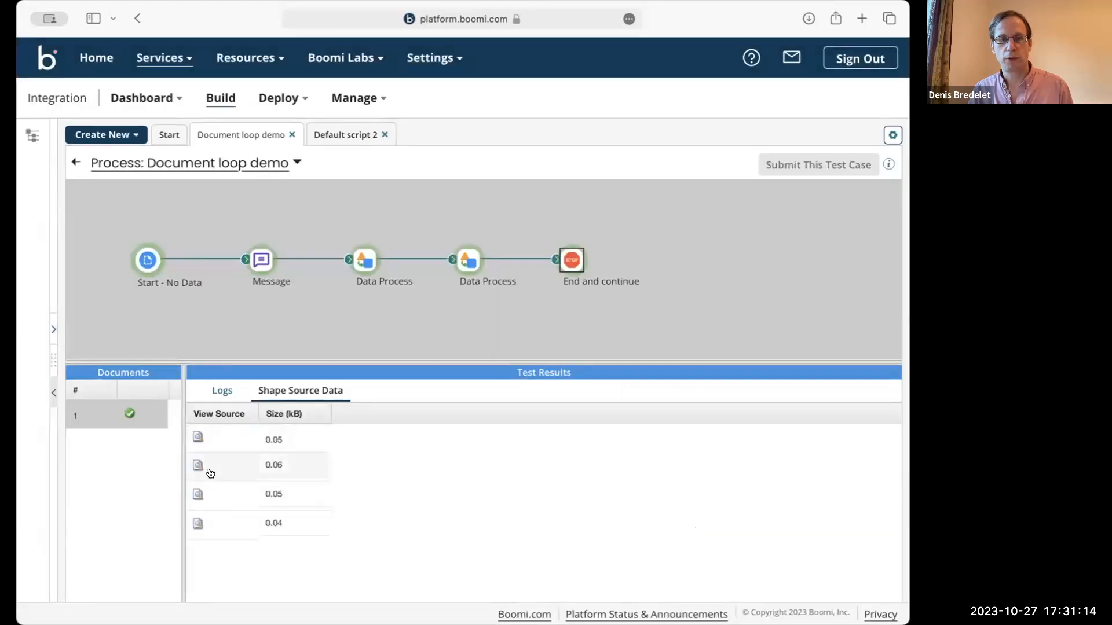
click(198, 465)
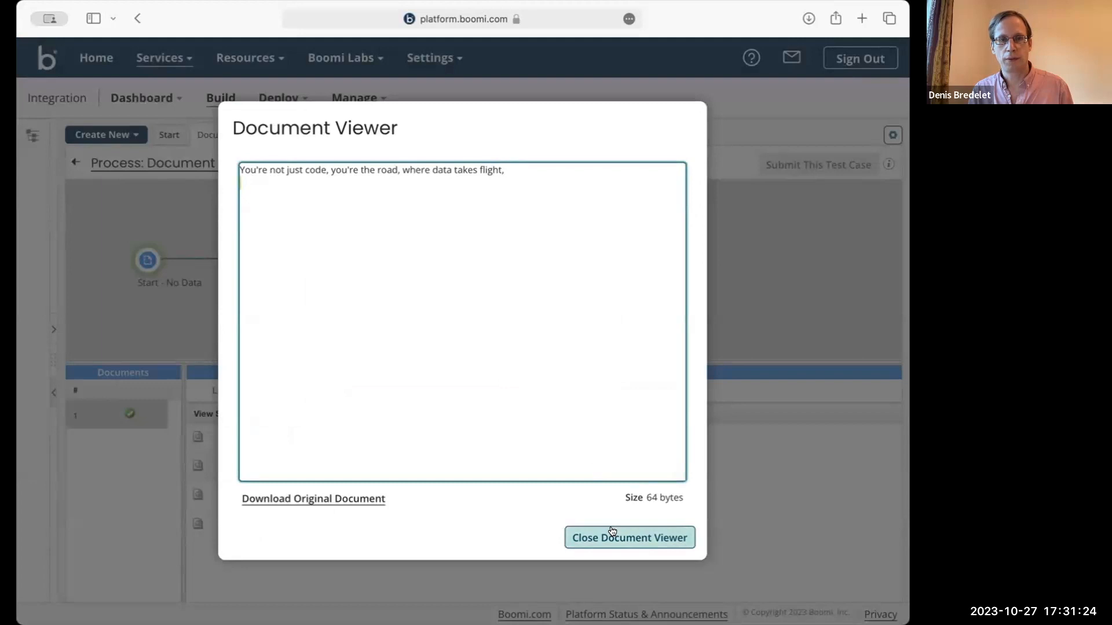
click(628, 538)
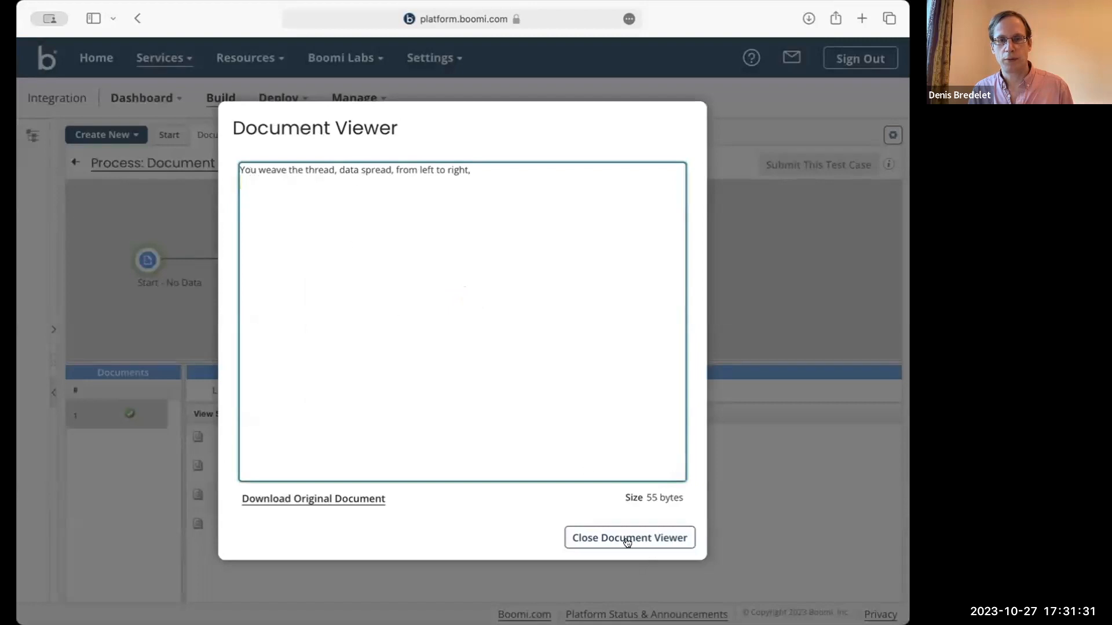
click(628, 537)
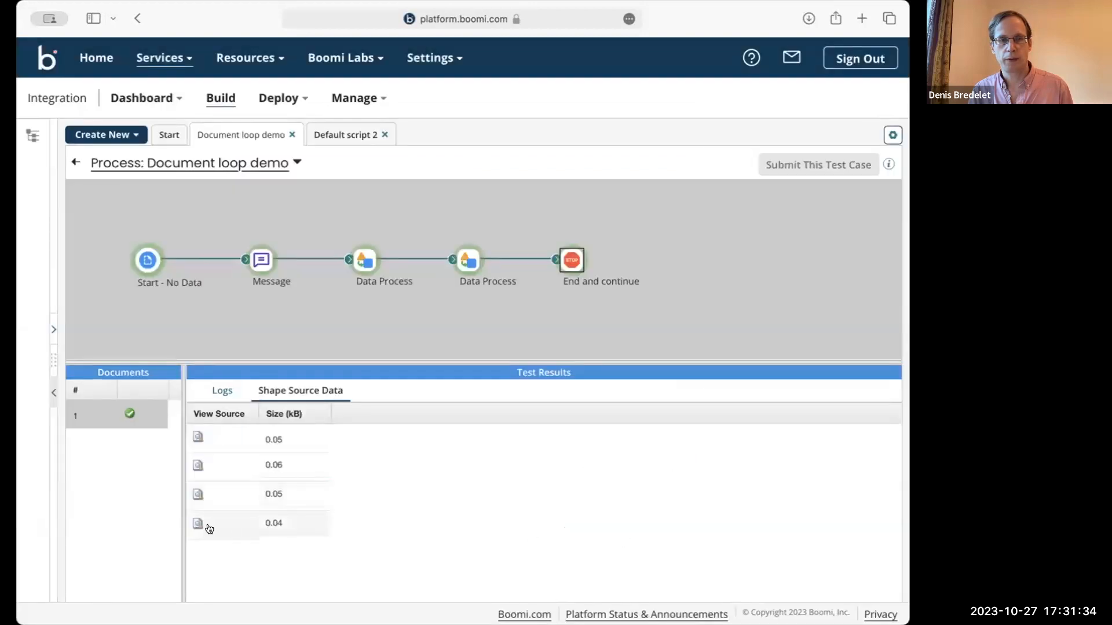
click(197, 523)
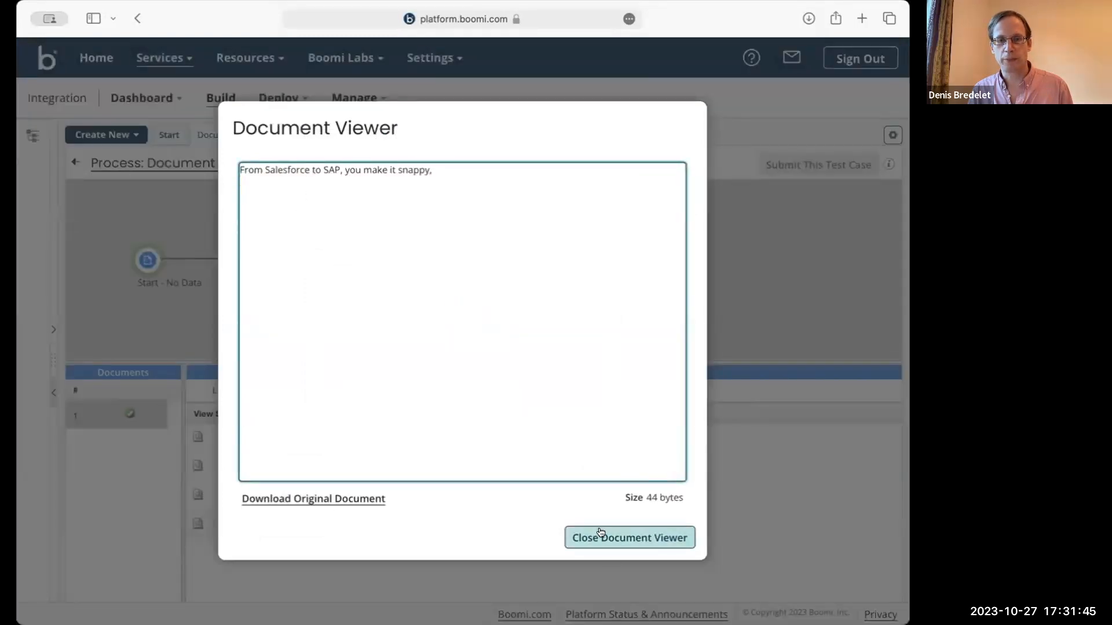
click(628, 537)
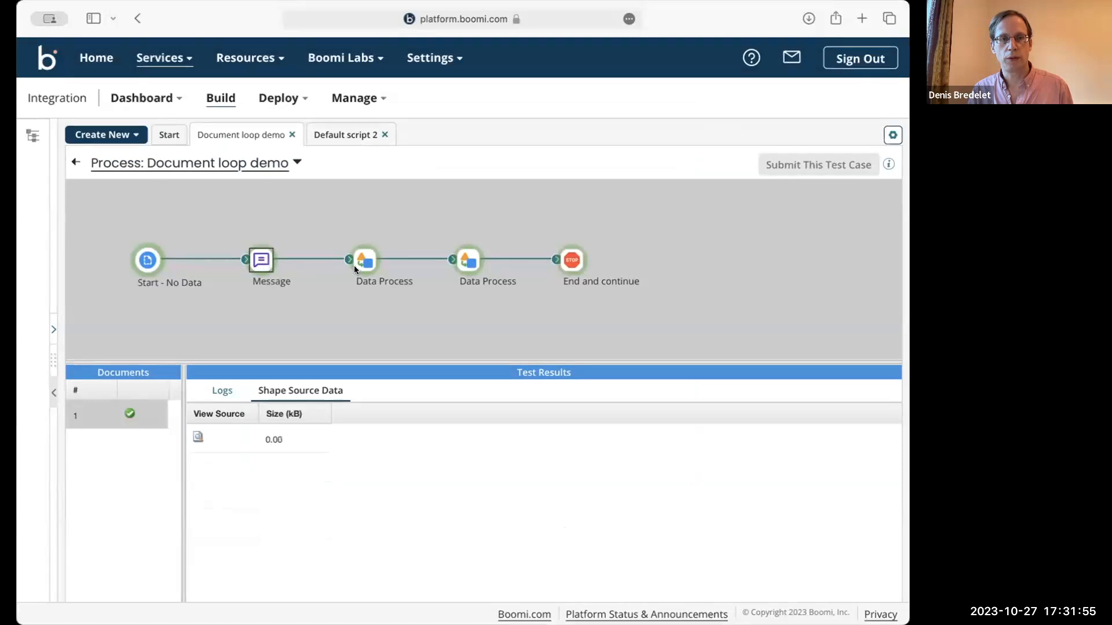
- View the full 877-byte poem from the Message shape, then return to Default script 2
click(198, 438)
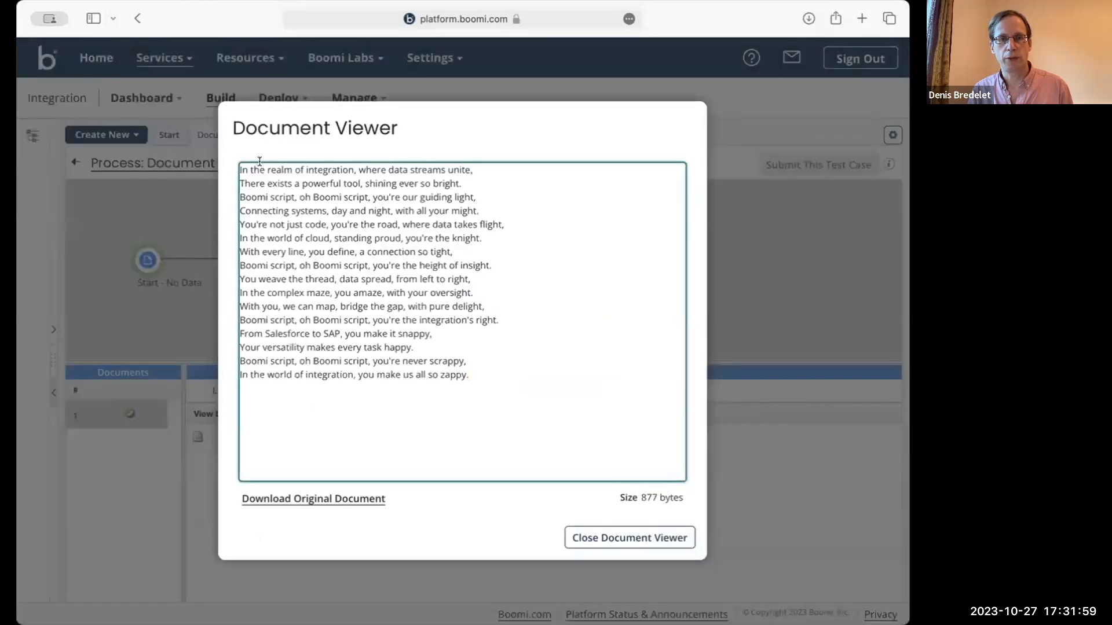
triple_click(354, 170)
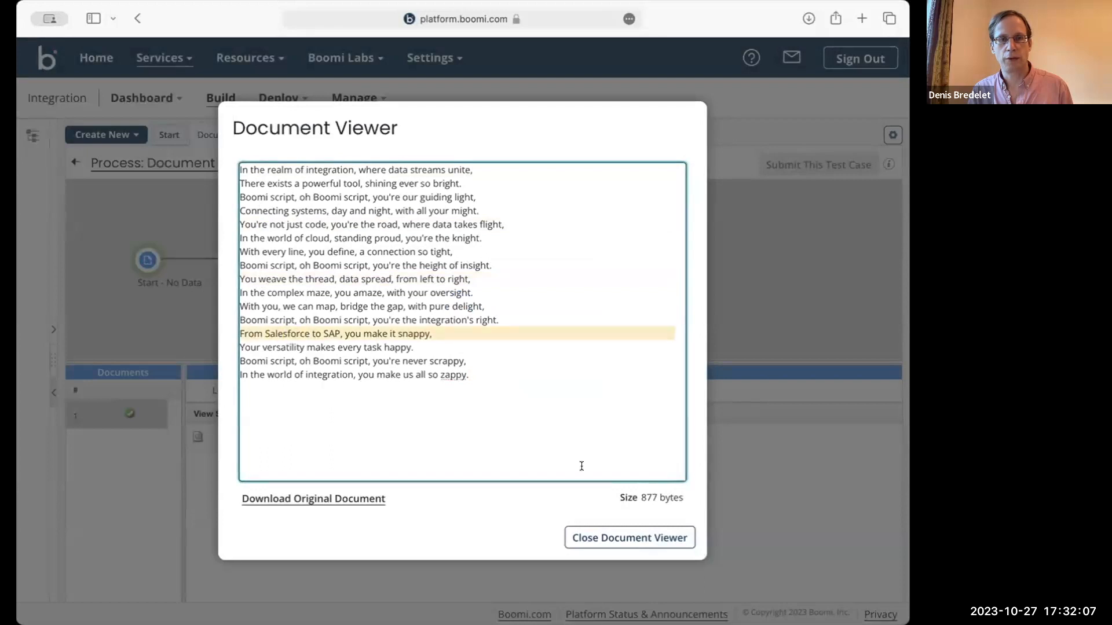
click(628, 538)
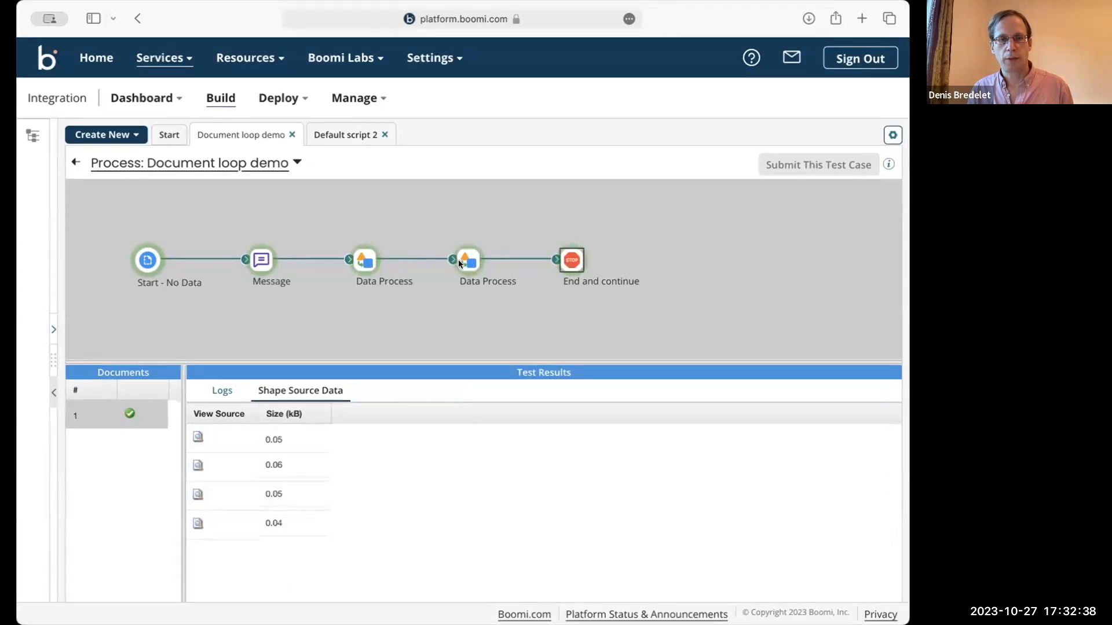
click(345, 133)
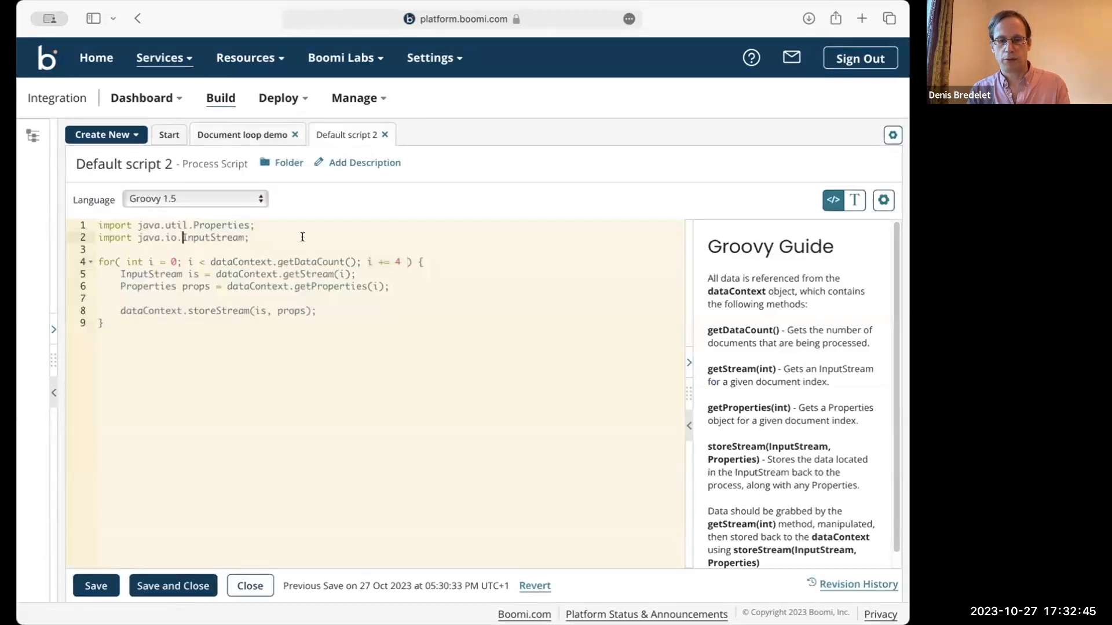
- Declare boomi as 'BOOMIBOOMI' and store a boomi.substring() result in data inside the loop
text(ByteArray)
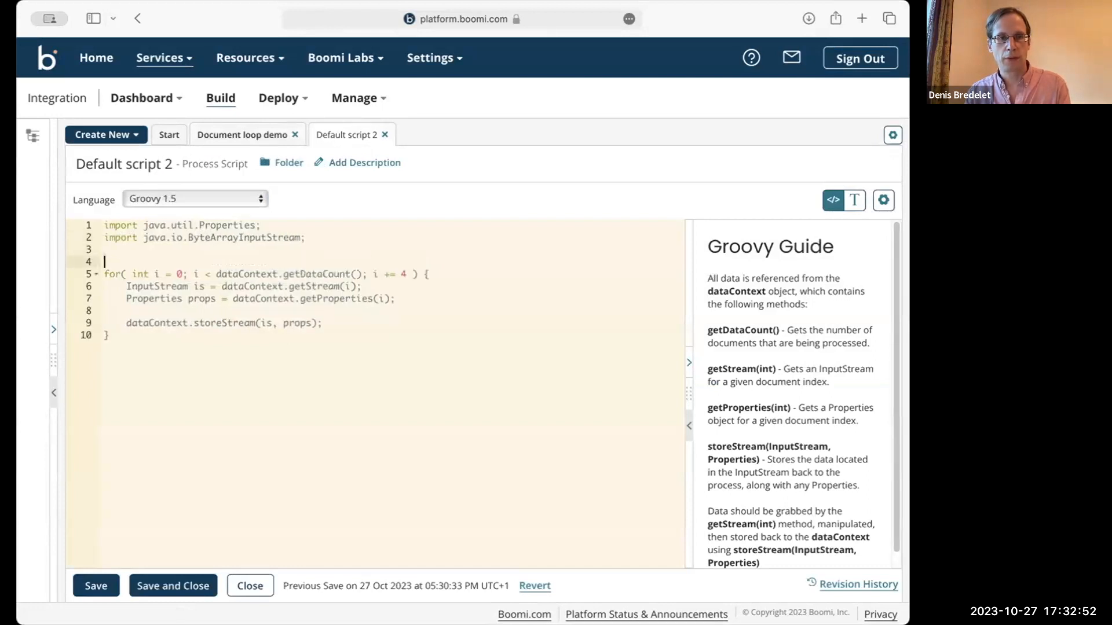
text(def)
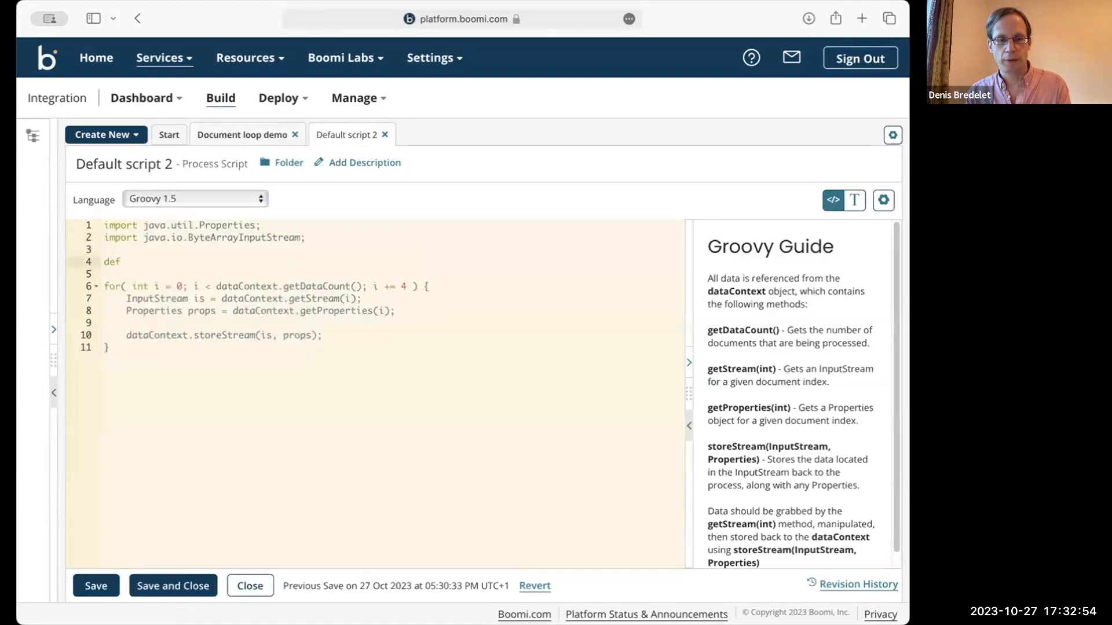
text(boomi = "BOOMI)
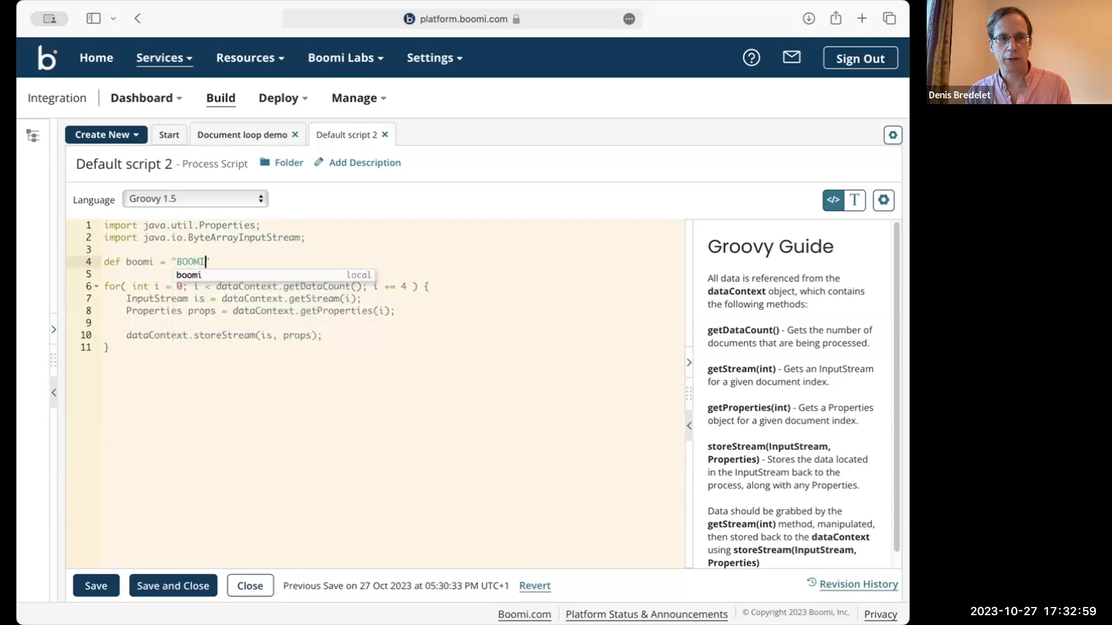
text(BOOMI)
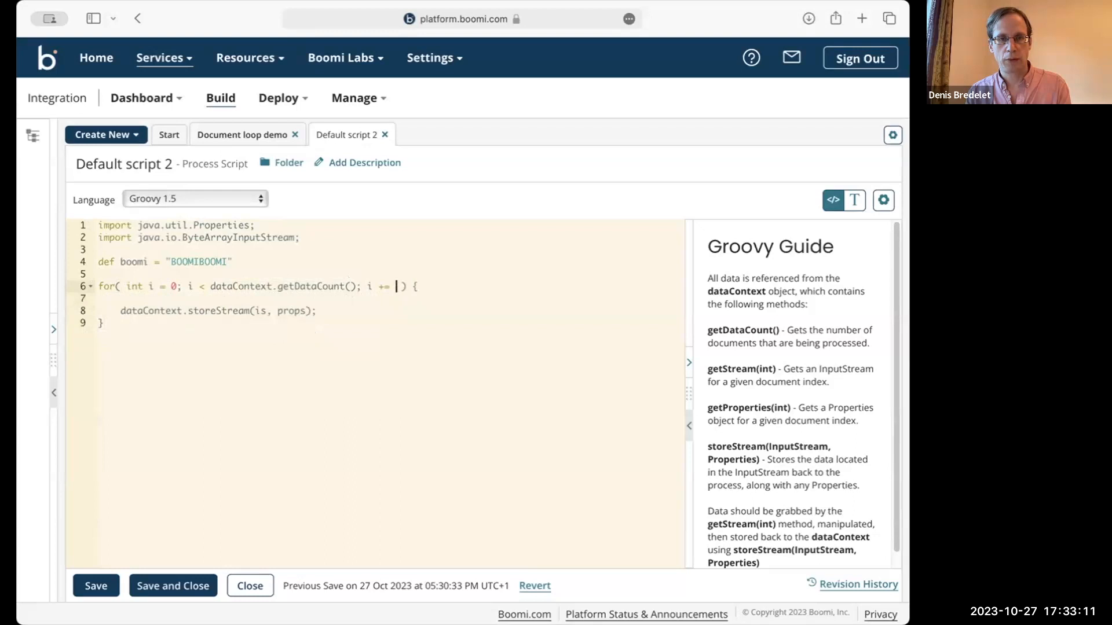
text(++)
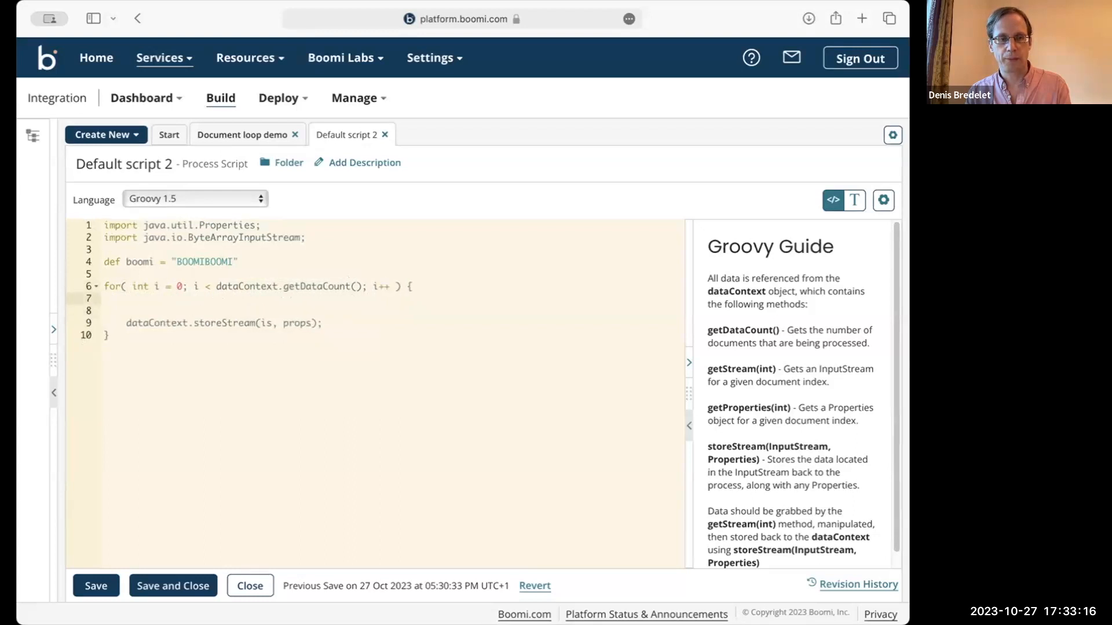
text(def)
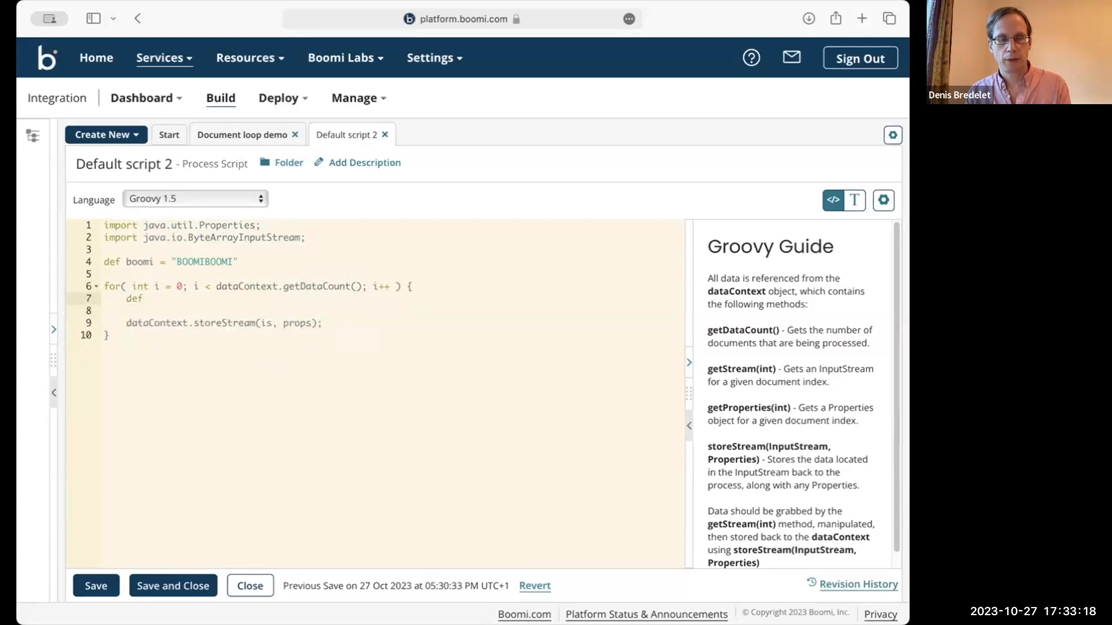
click(147, 299)
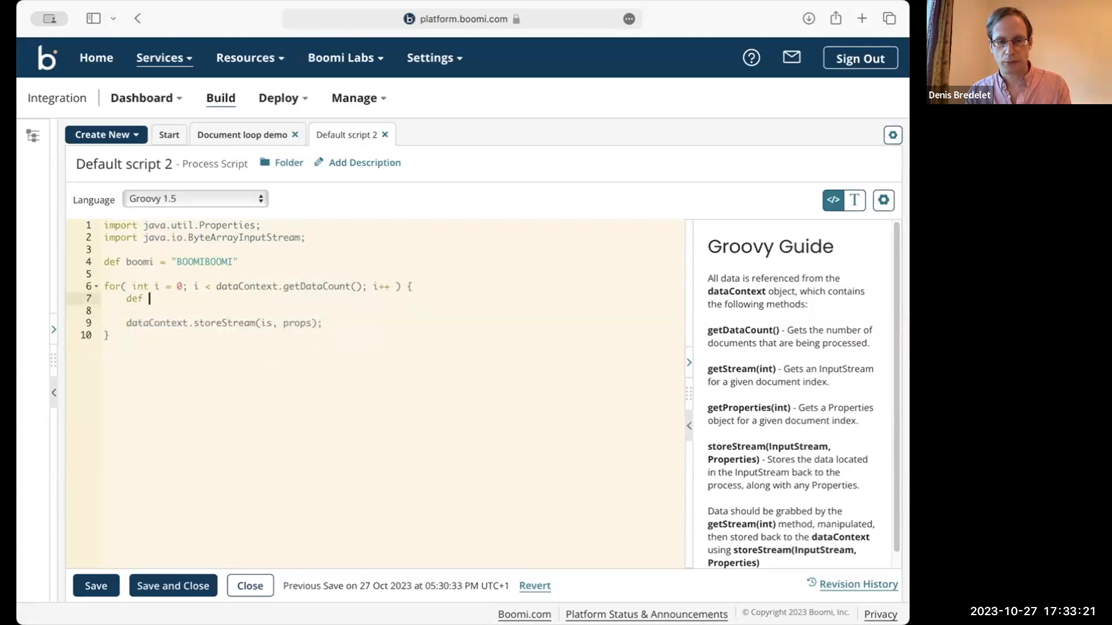
text(data =)
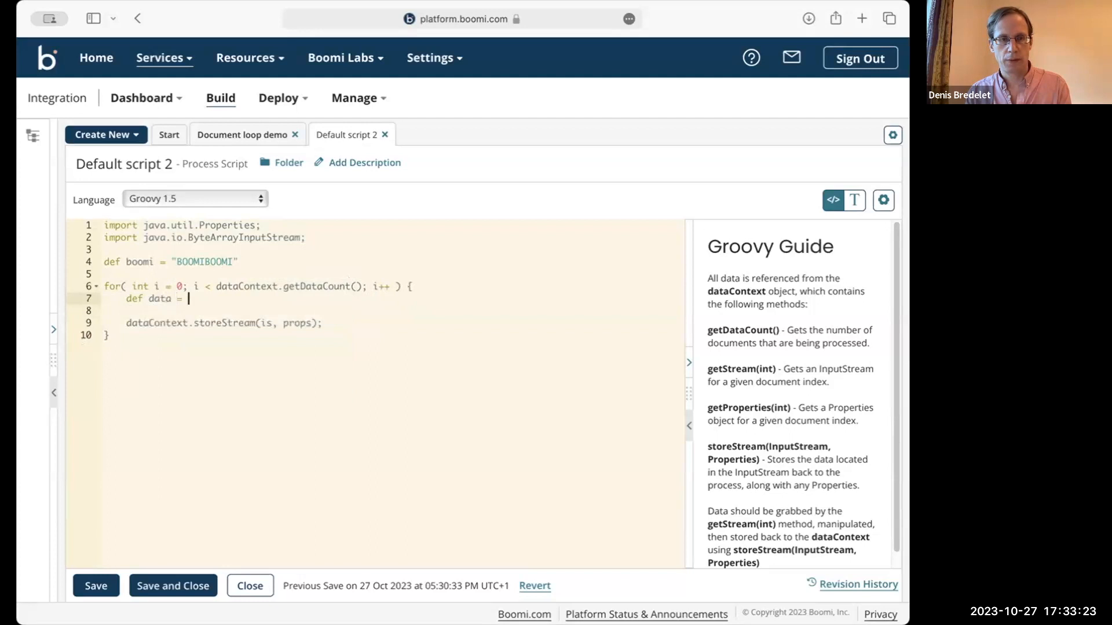
text(boomi)
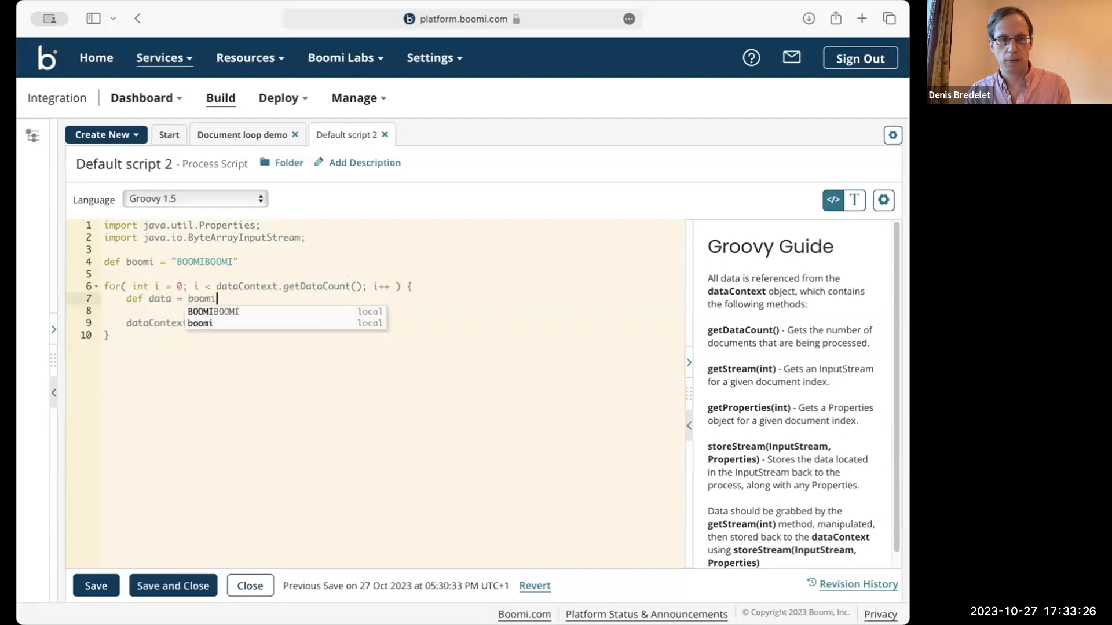
text(.substring())
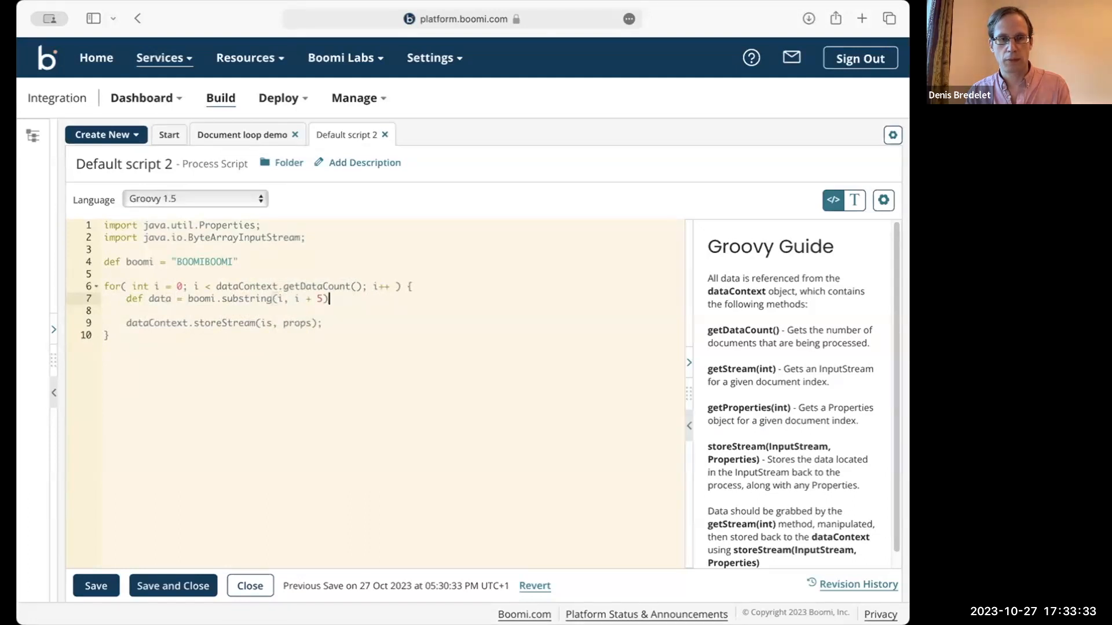
- Add the ByteArrayInputStream and Properties declarations, set the loop limit to 5, and save
text(def)
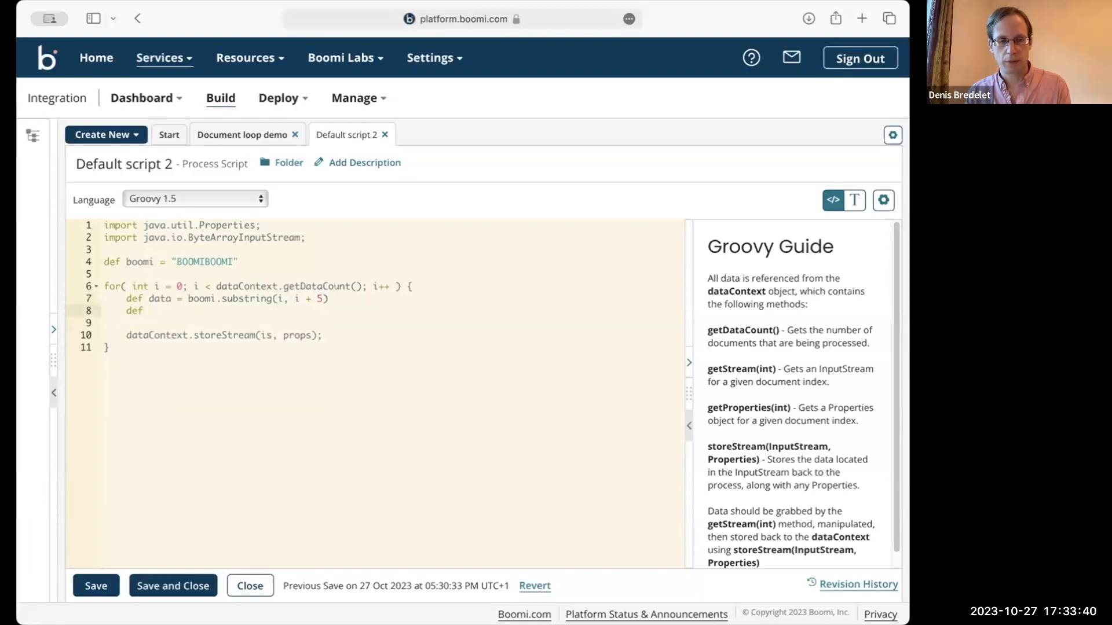
text(is =)
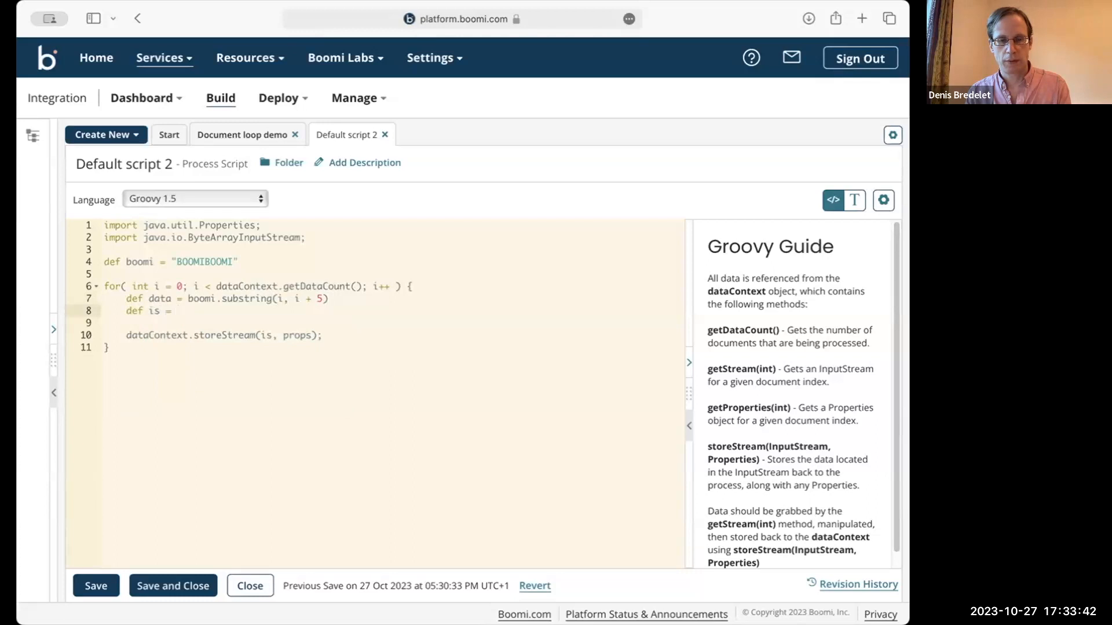
text(new ByteArrayInputStream)
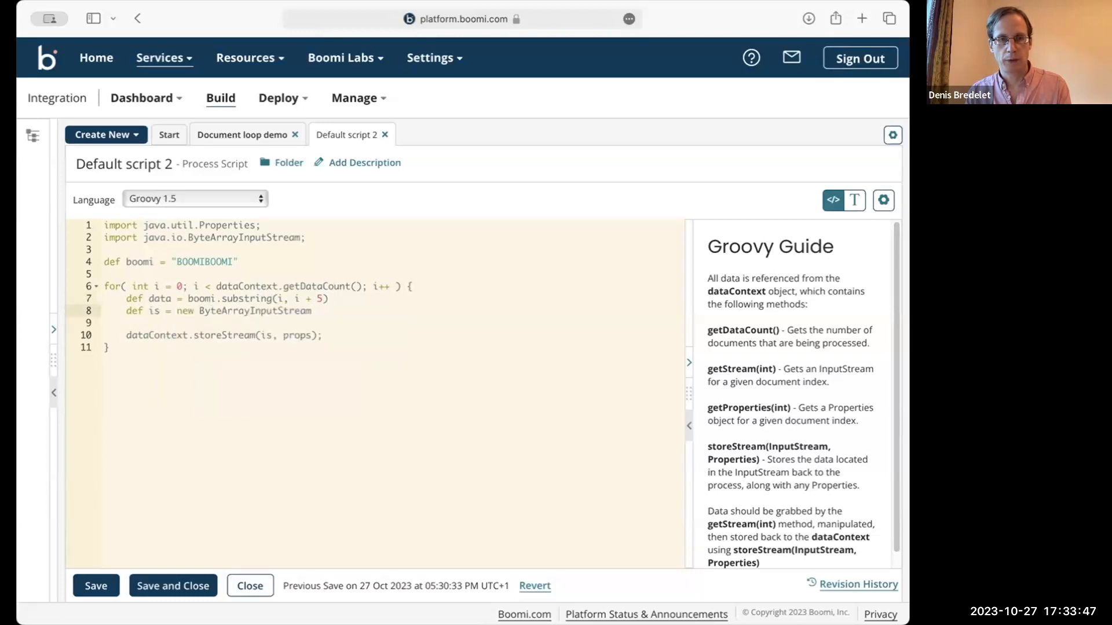
text(()
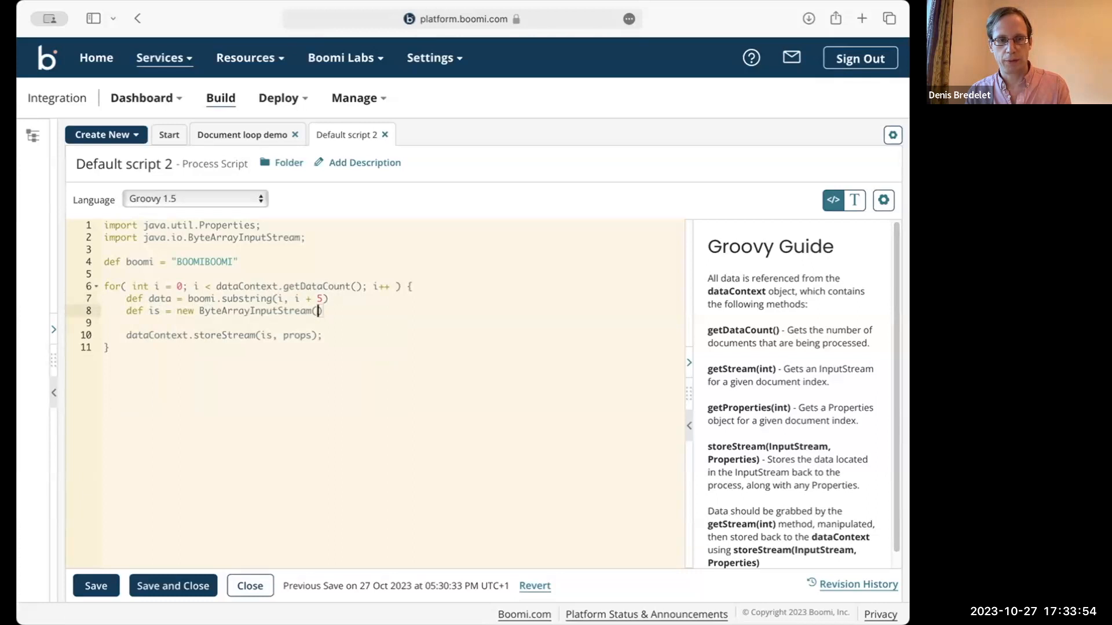
text(data.)
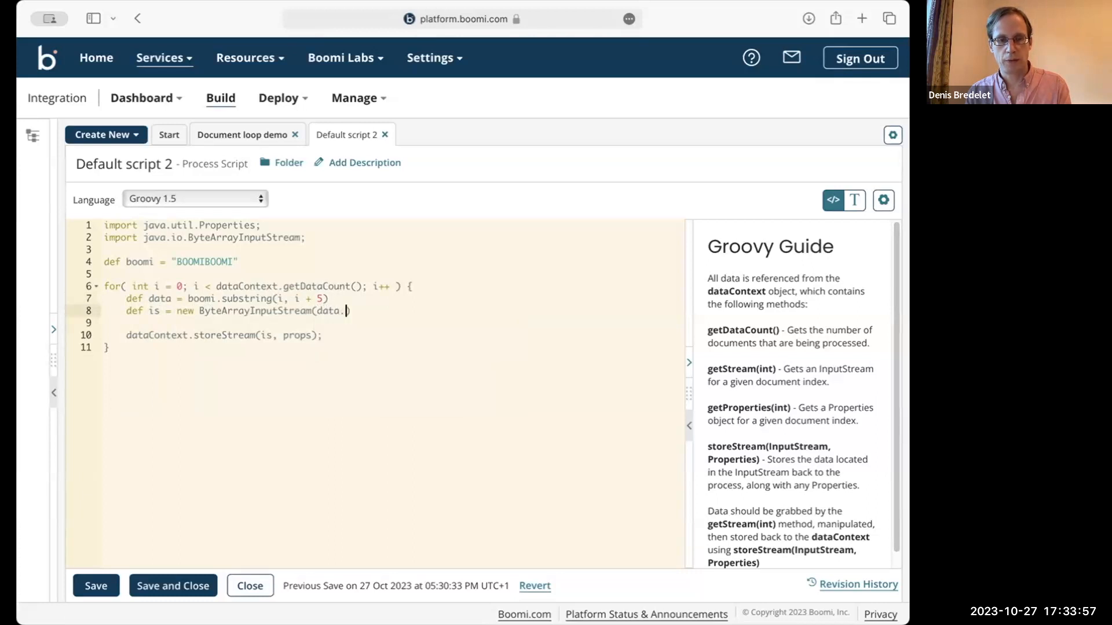
text(bytes)
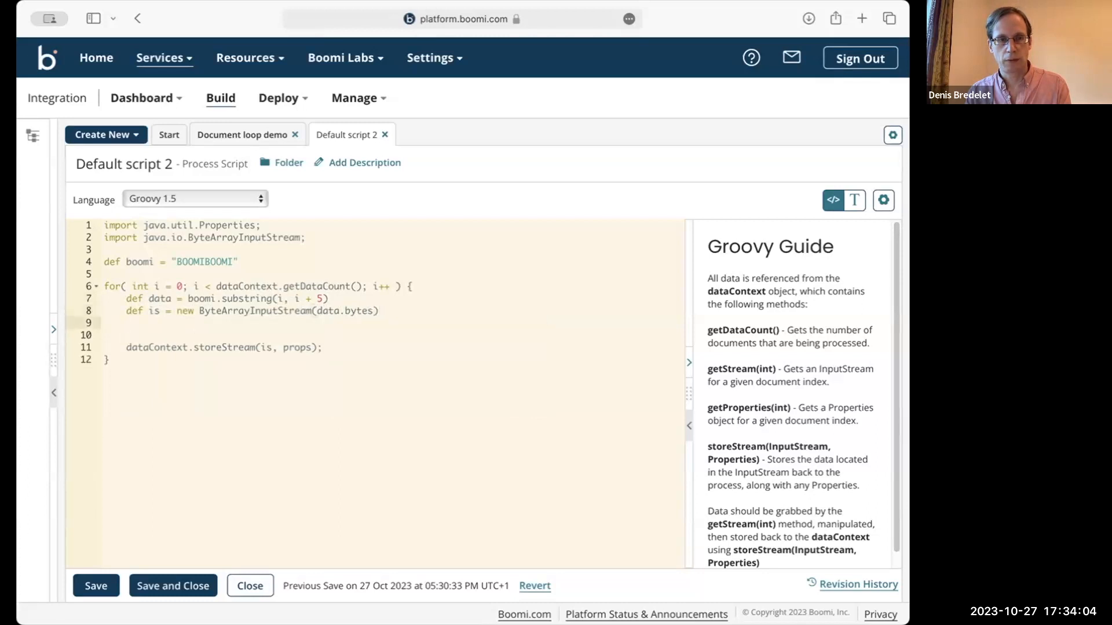
text(def)
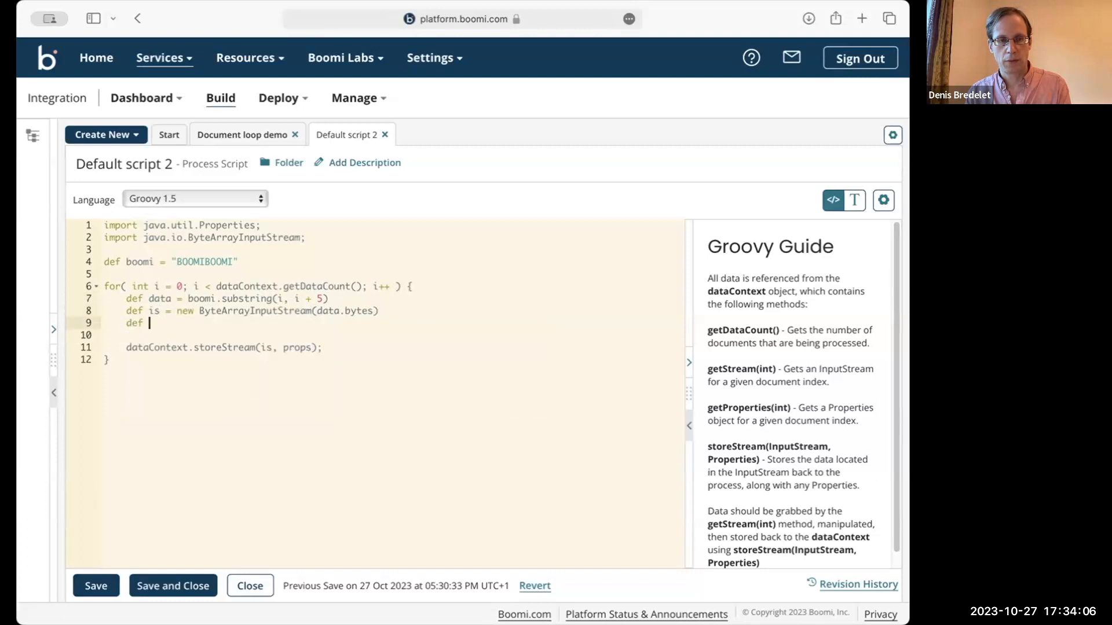
text(props =)
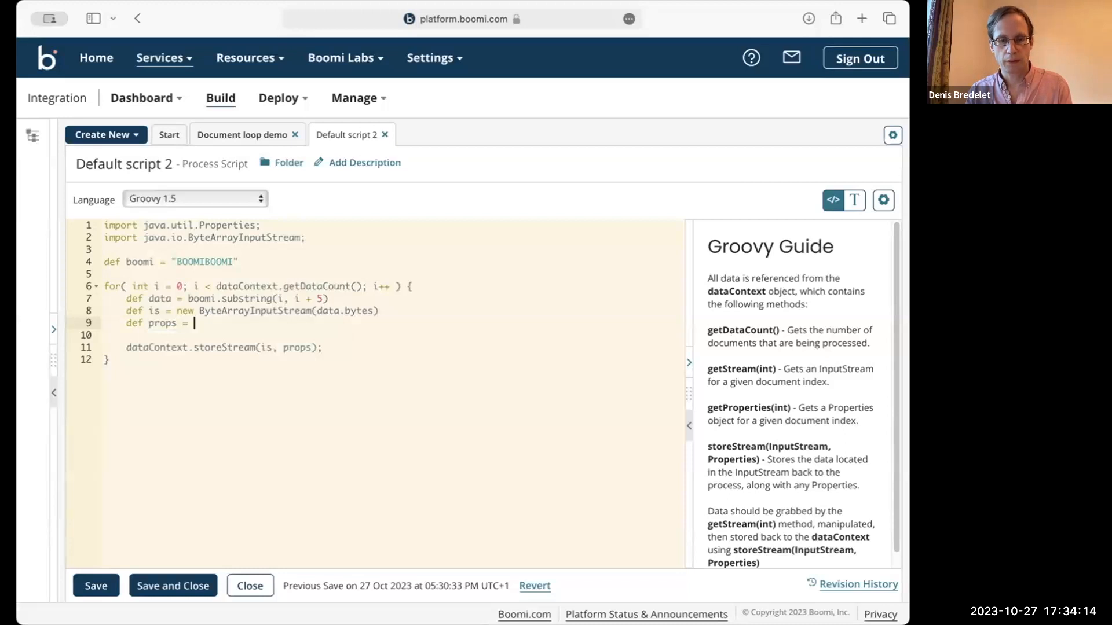
text(new Properties)
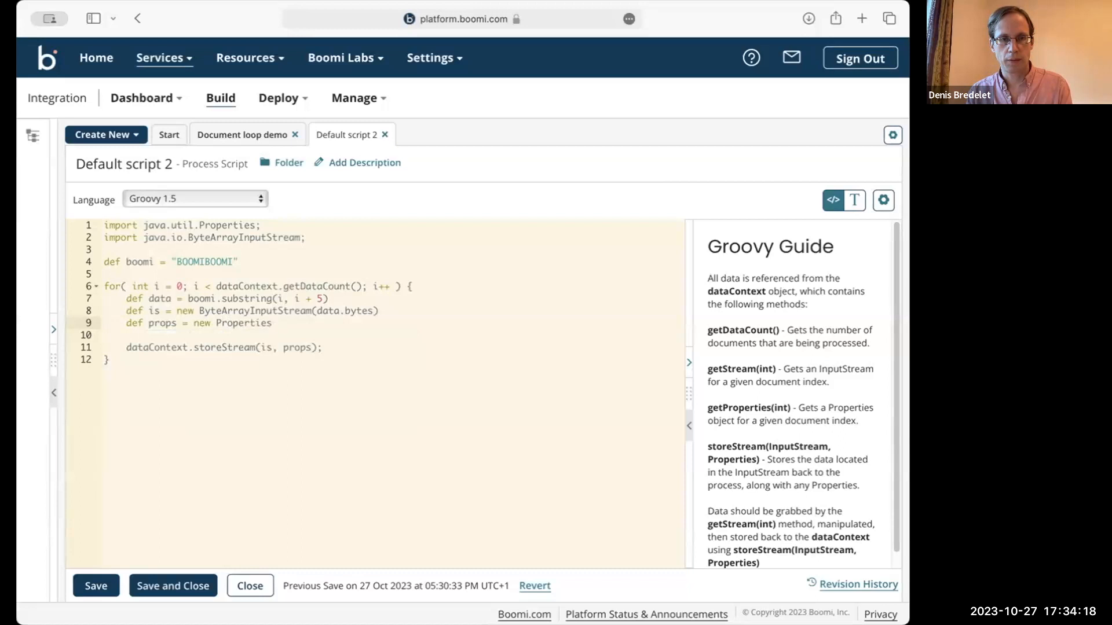
text(())
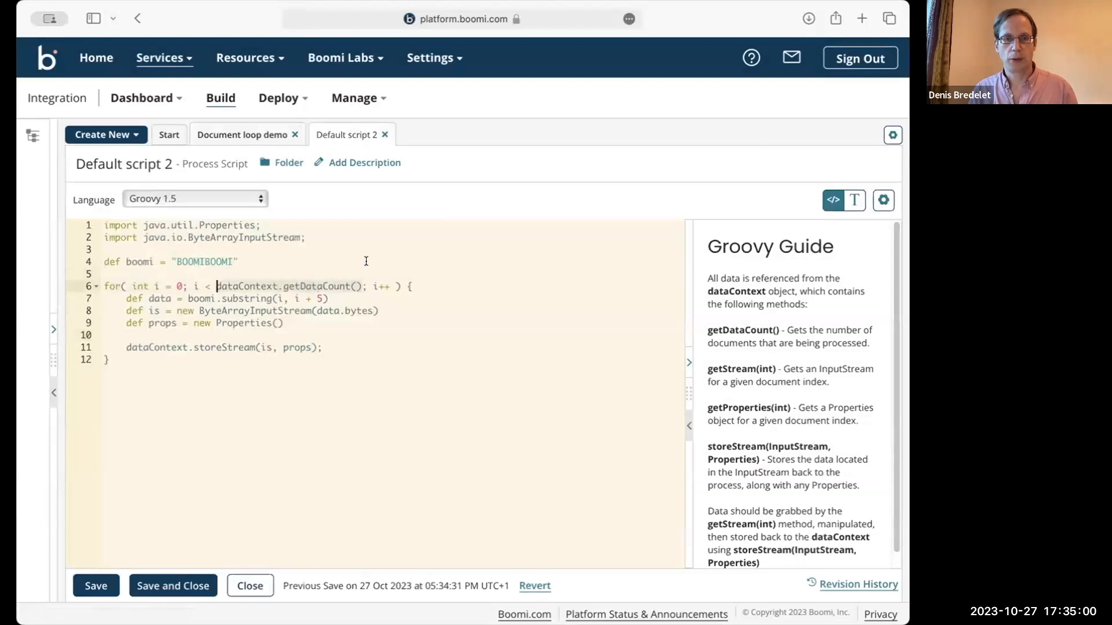
text(5)
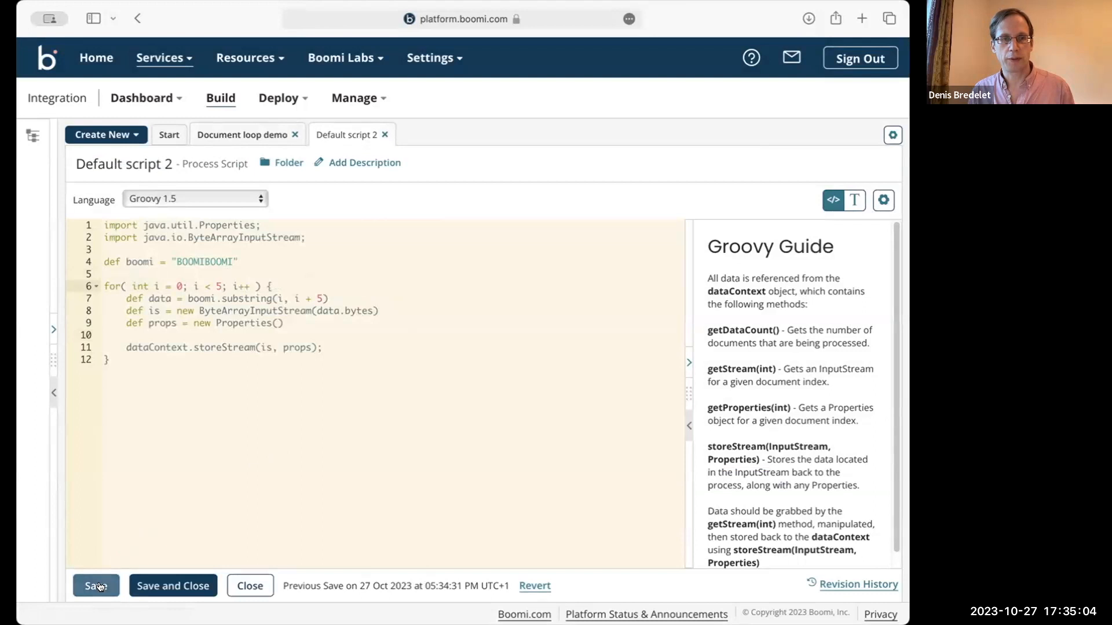
click(95, 586)
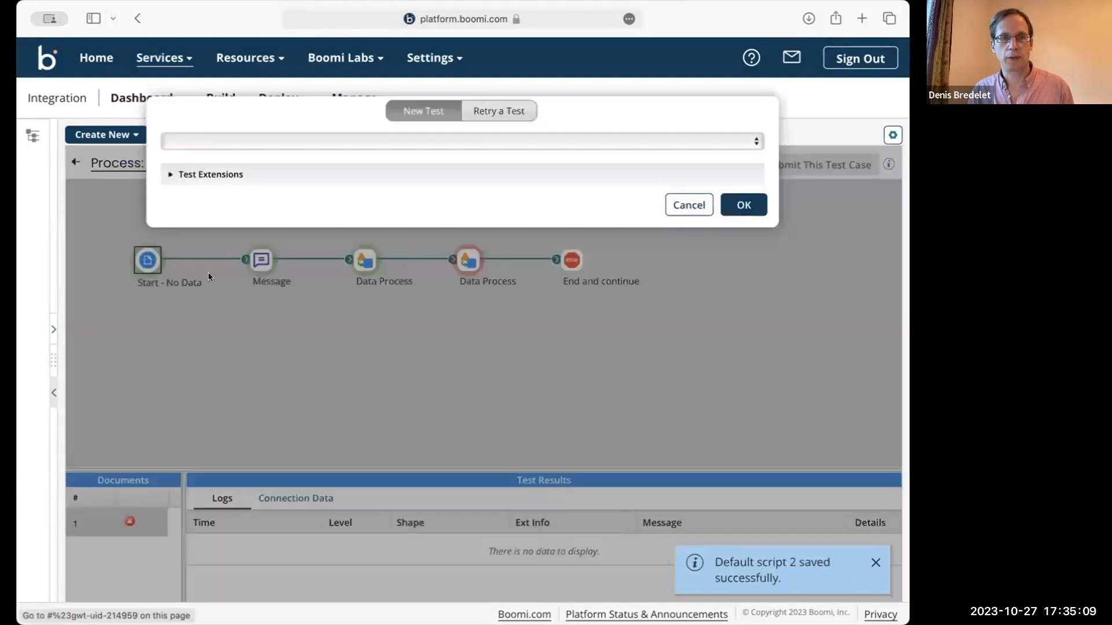
- Run the test and open one of the five 5-byte output documents, reading OOMIB
click(743, 205)
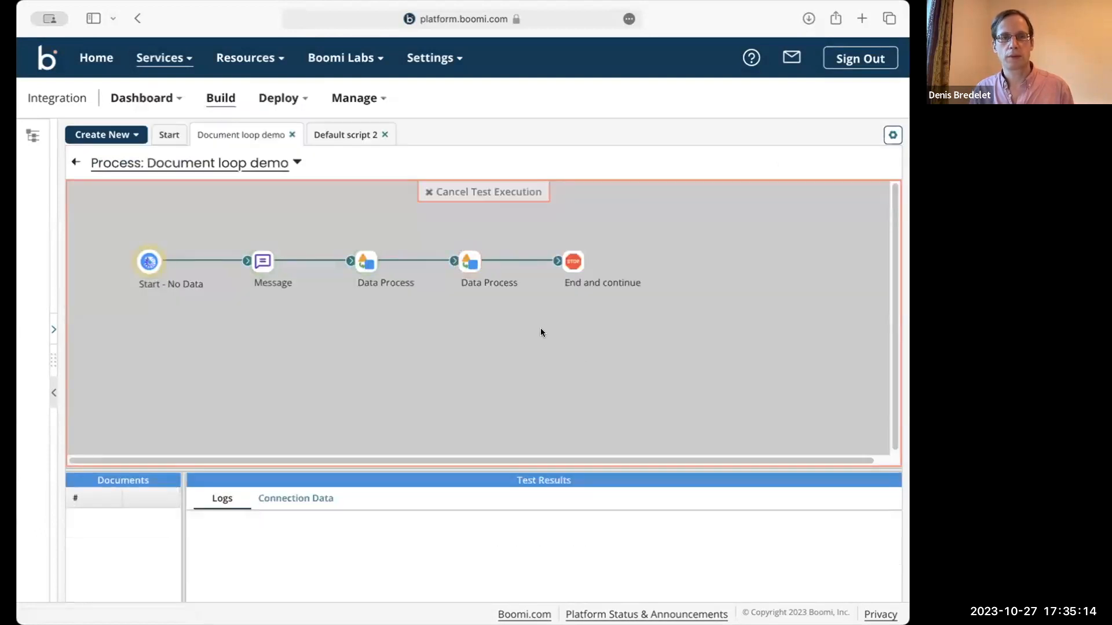
mouse_move(508, 311)
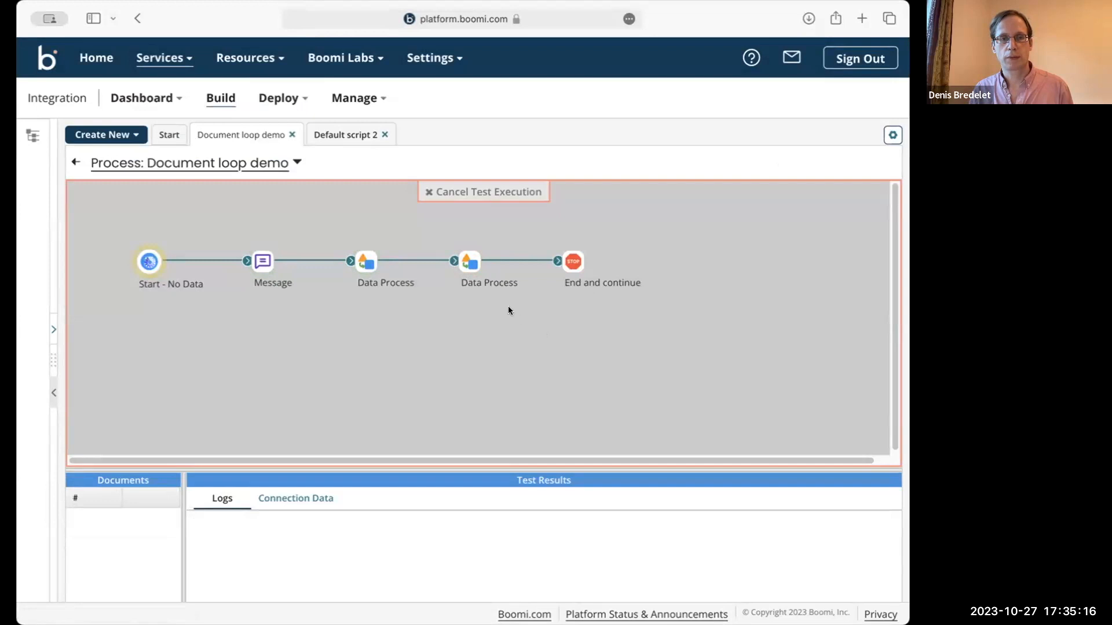
mouse_move(489, 294)
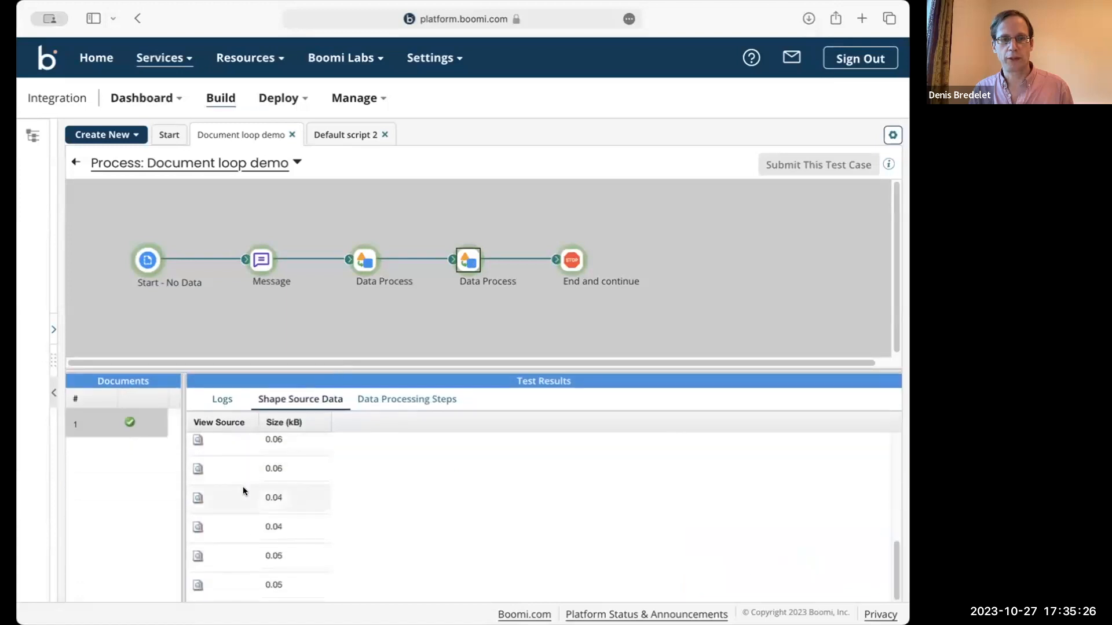
mouse_move(571, 259)
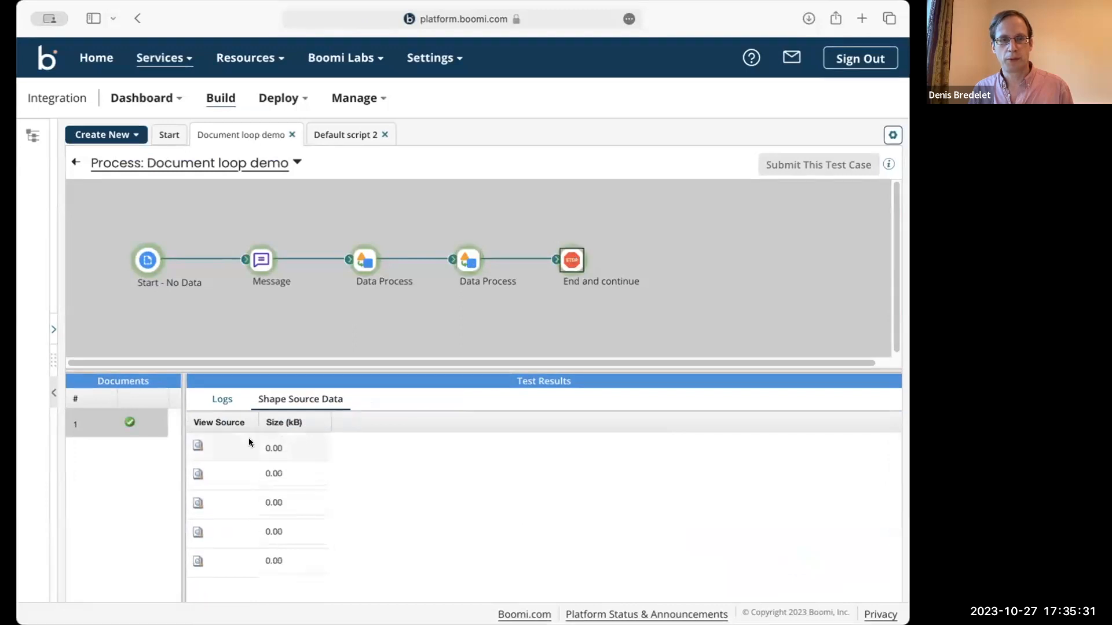
click(198, 446)
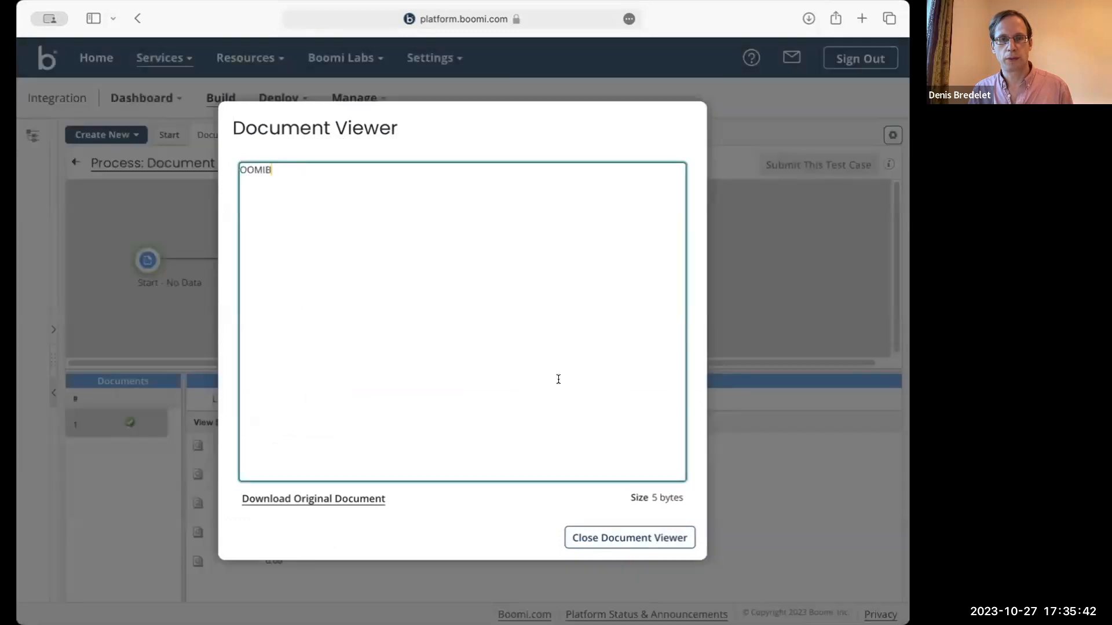
- Inspect further output documents showing rotations like OMIBO and IBOOM, then return to Default script 2
click(628, 537)
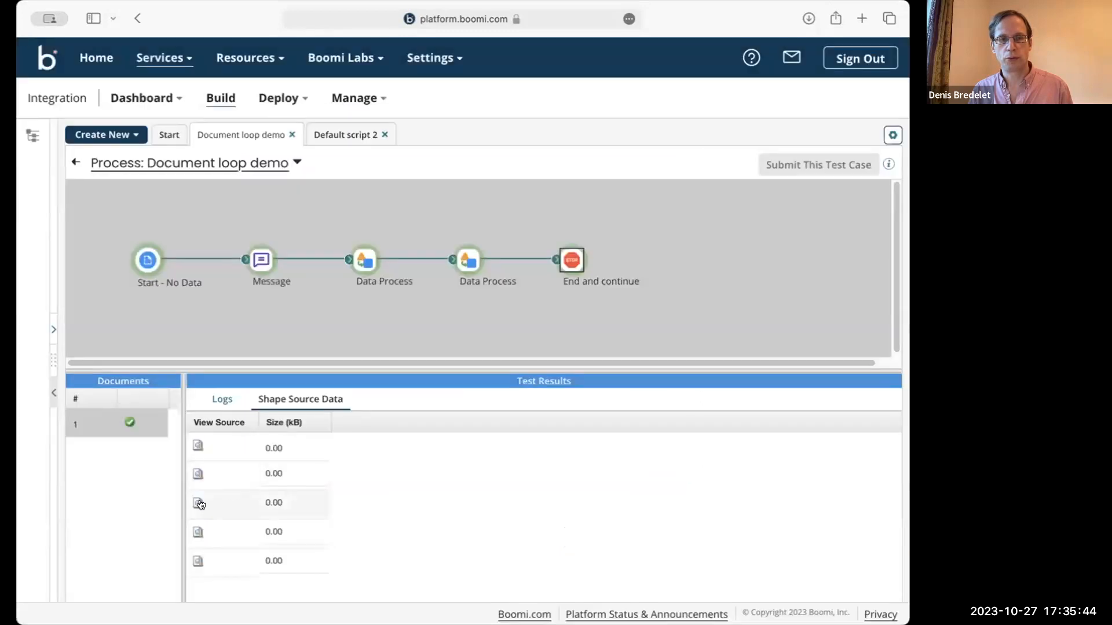
click(198, 502)
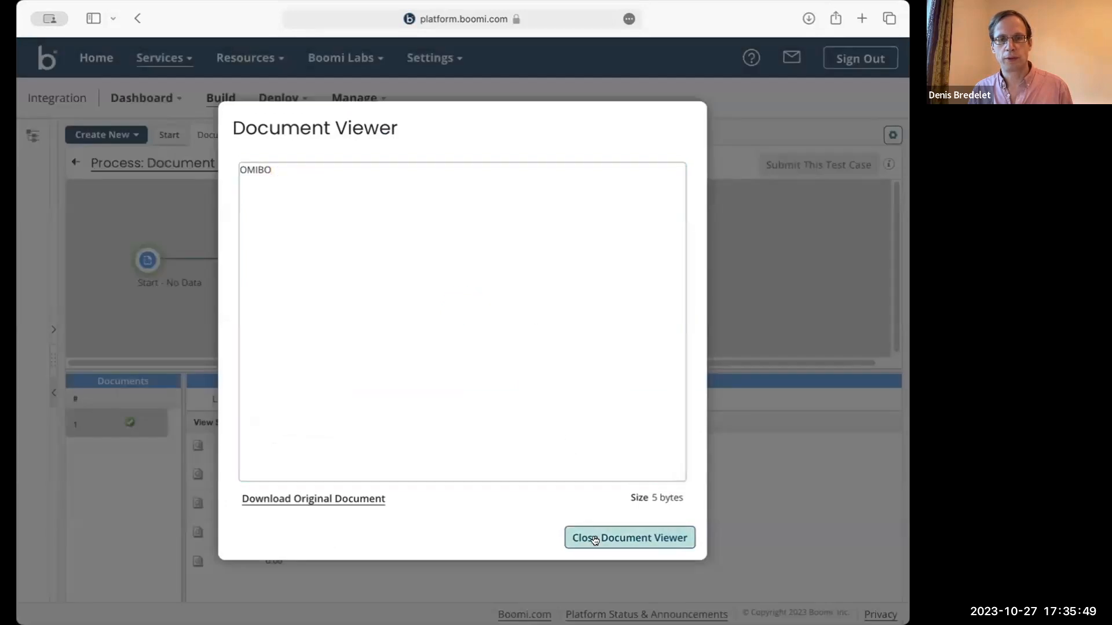
click(628, 537)
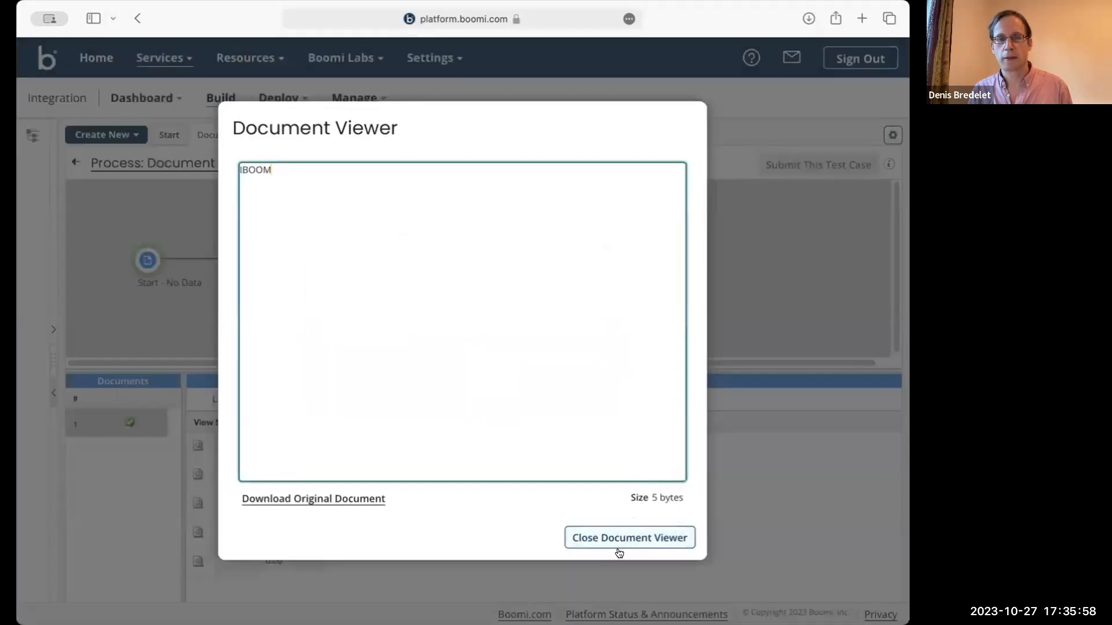
click(628, 537)
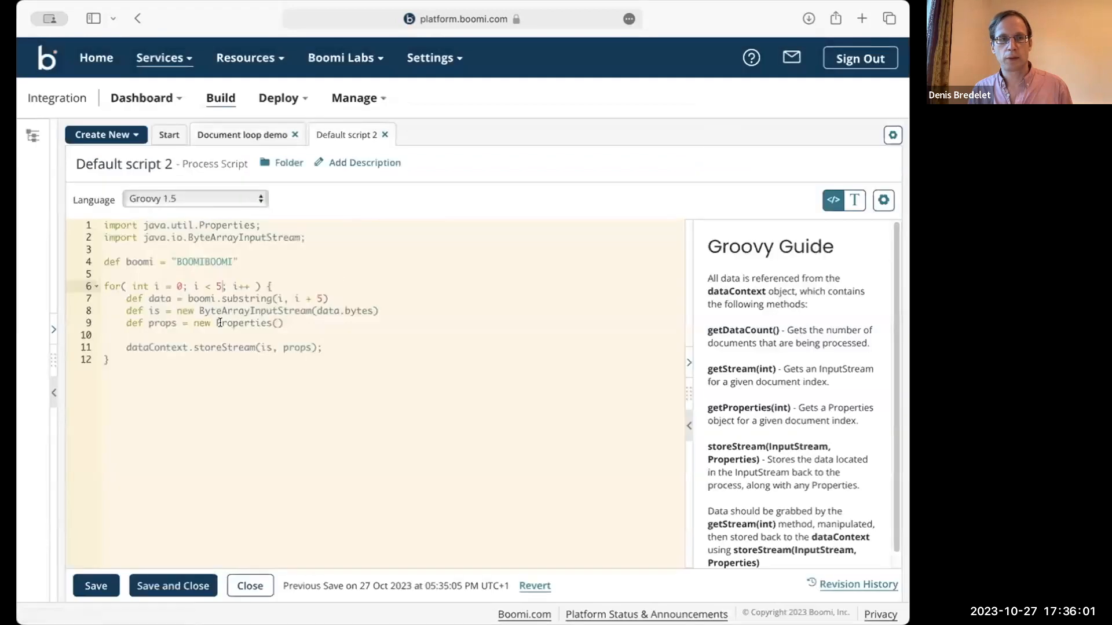
double_click(224, 348)
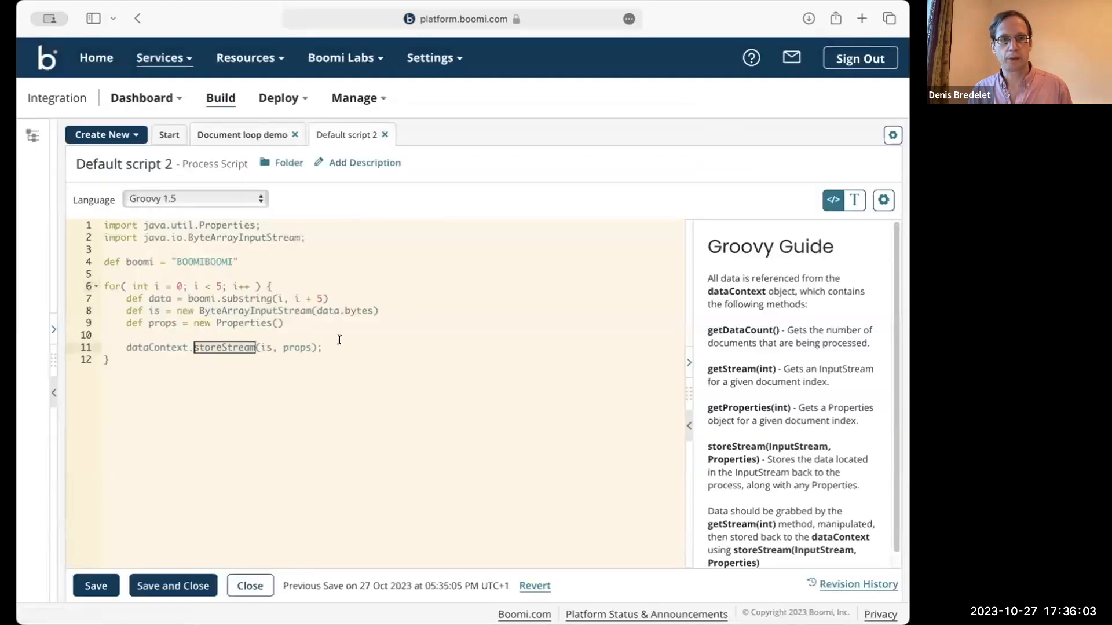
click(323, 348)
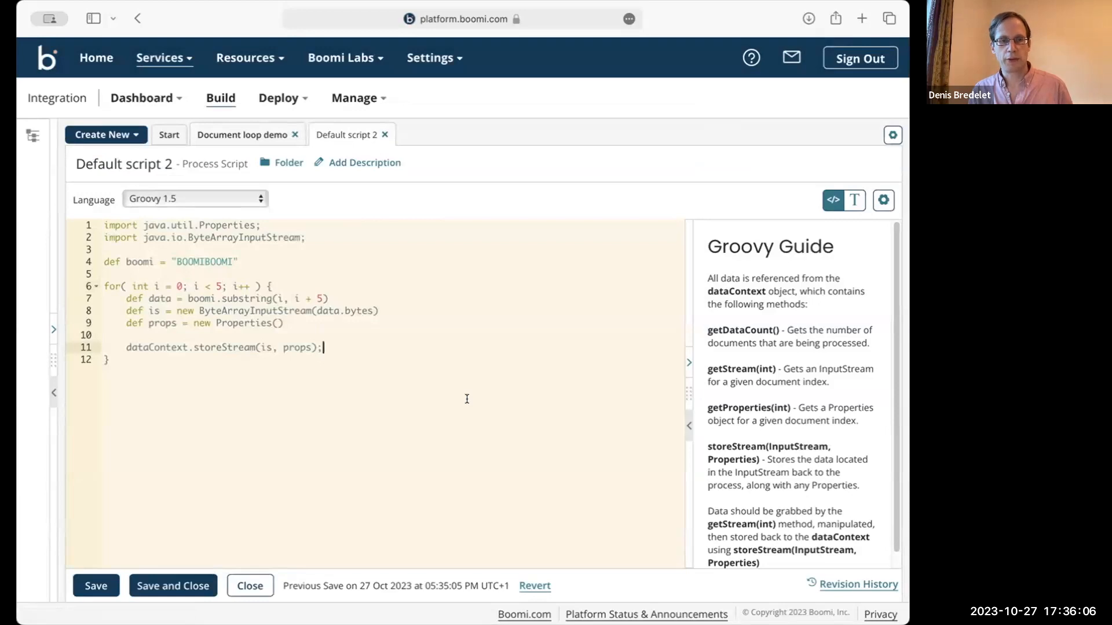